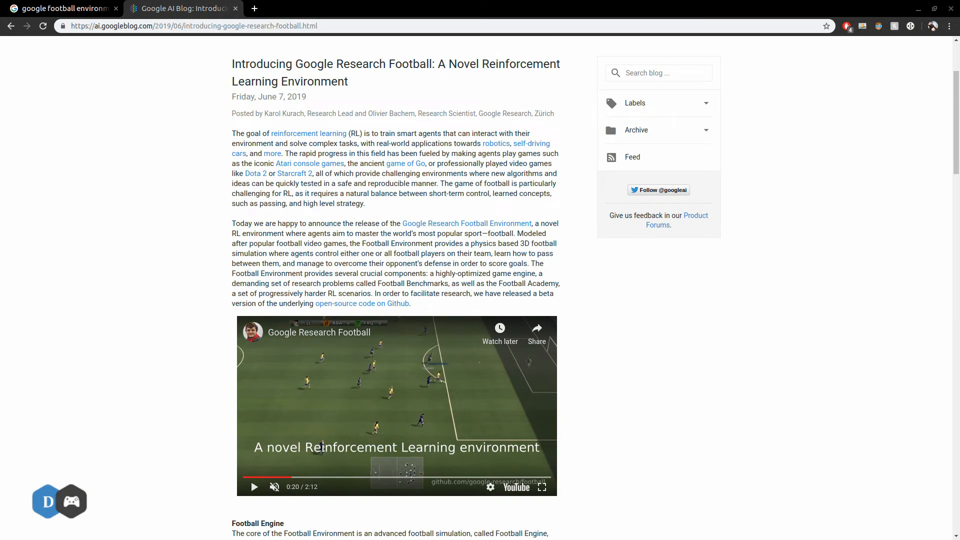
Read the Google AI Blog football post to the acknowledgements and return to the search results
{"action": "scroll", "scroll_direction": "down", "scroll_amount": 3}
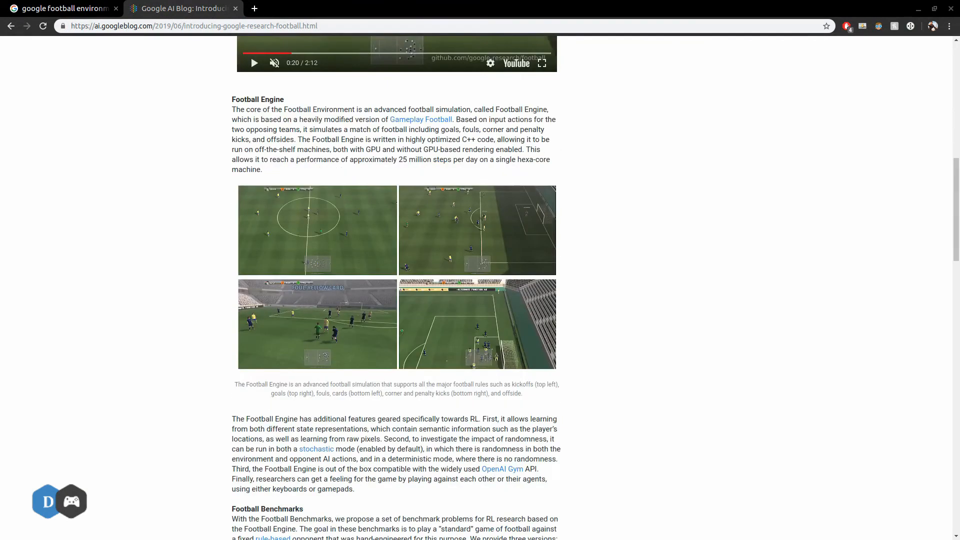
{"action": "scroll", "scroll_direction": "down", "scroll_amount": 3}
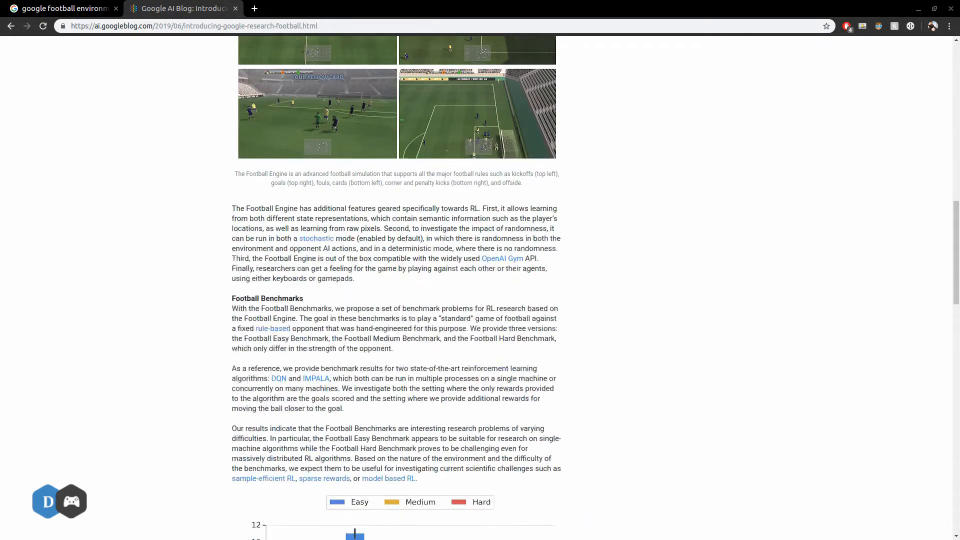
{"action": "scroll", "scroll_direction": "down", "scroll_amount": 3}
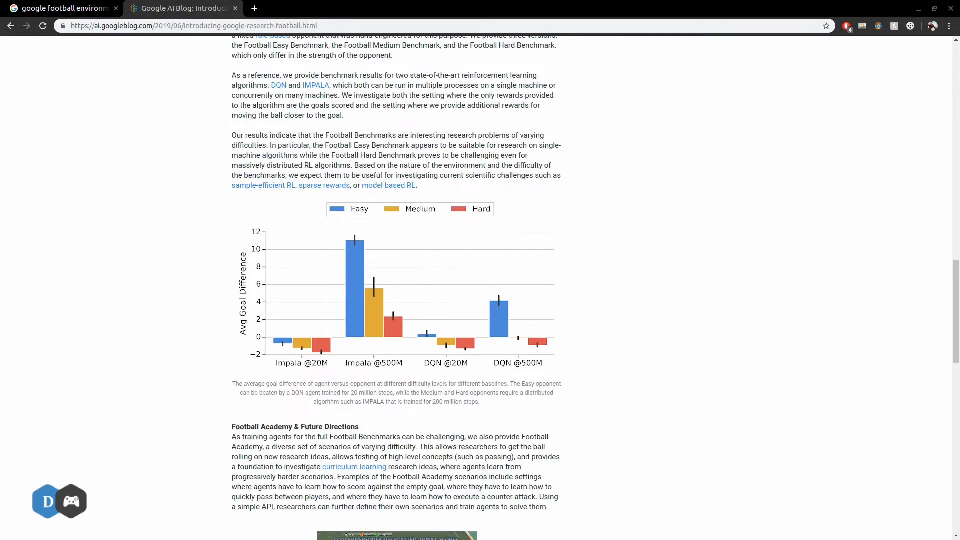
{"action": "scroll", "scroll_direction": "down", "scroll_amount": 3}
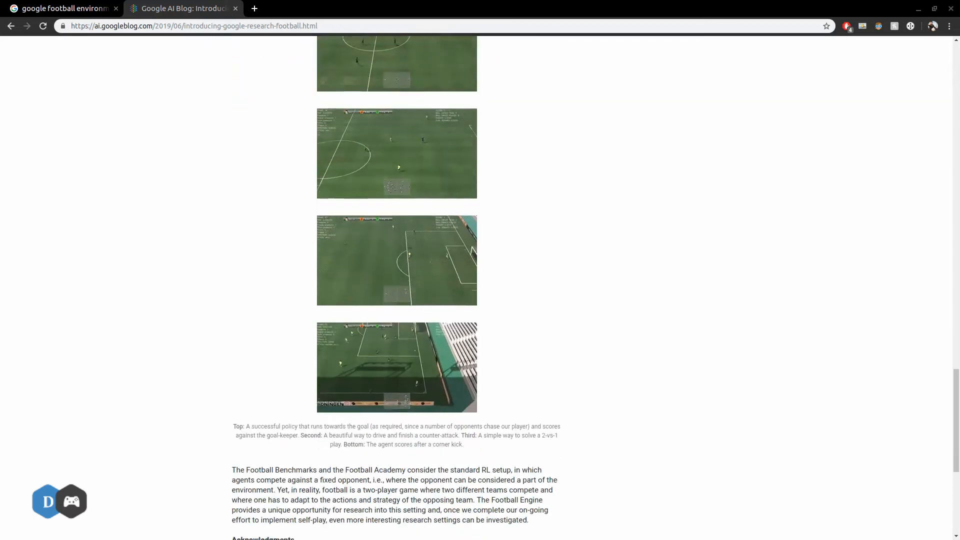
{"action": "scroll", "scroll_direction": "down", "scroll_amount": 3}
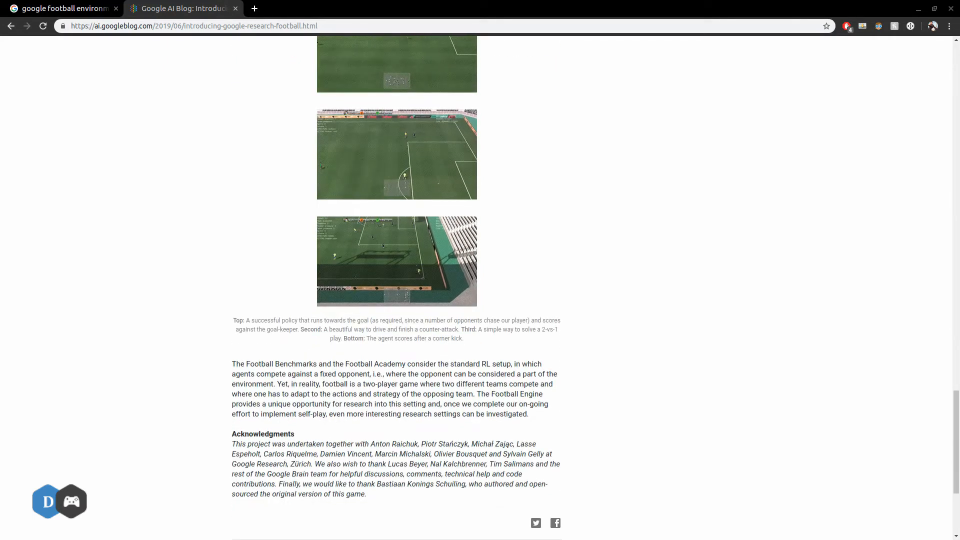
{"action": "left_click", "coordinate": [61, 8]}
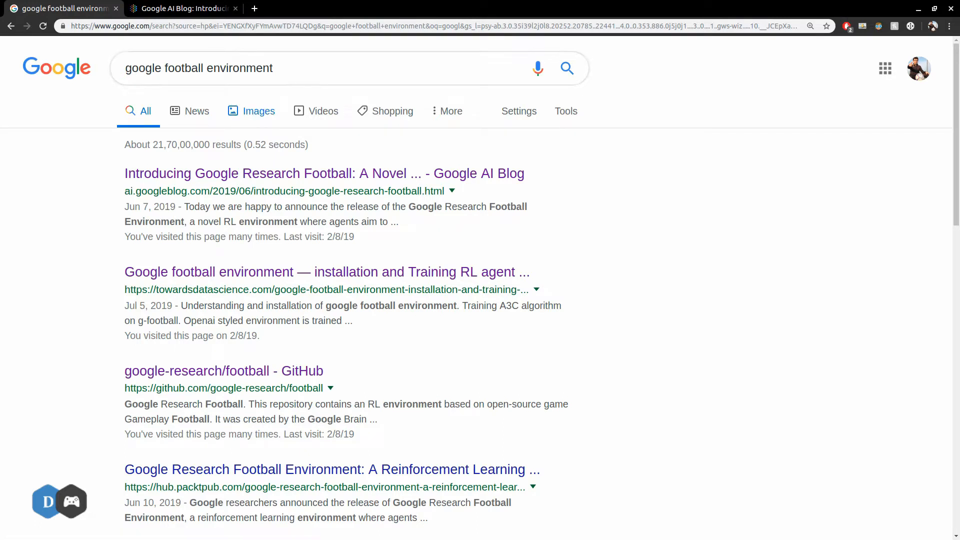
Open the google-research/football GitHub repository from the search results
{"action": "left_click", "coordinate": [349, 68]}
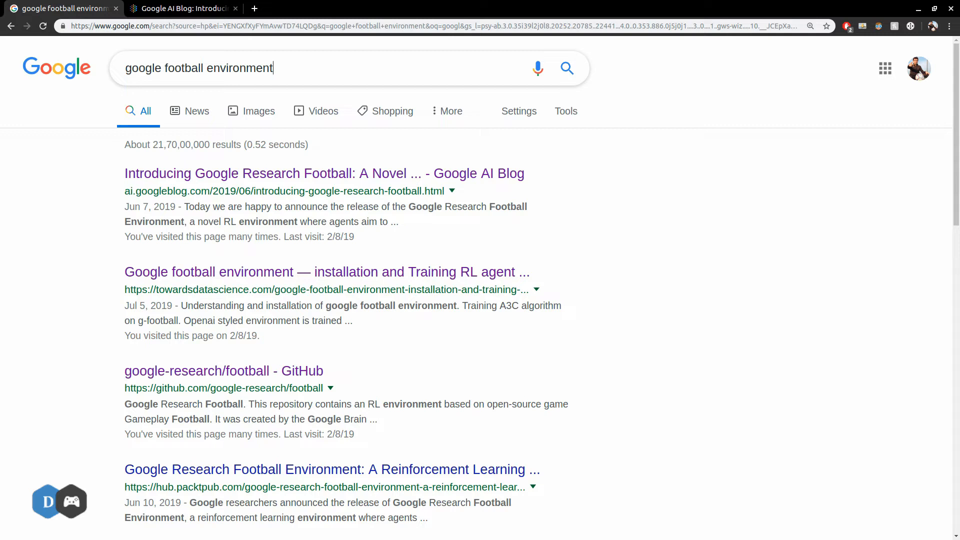
{"action": "mouse_move", "coordinate": [223, 370]}
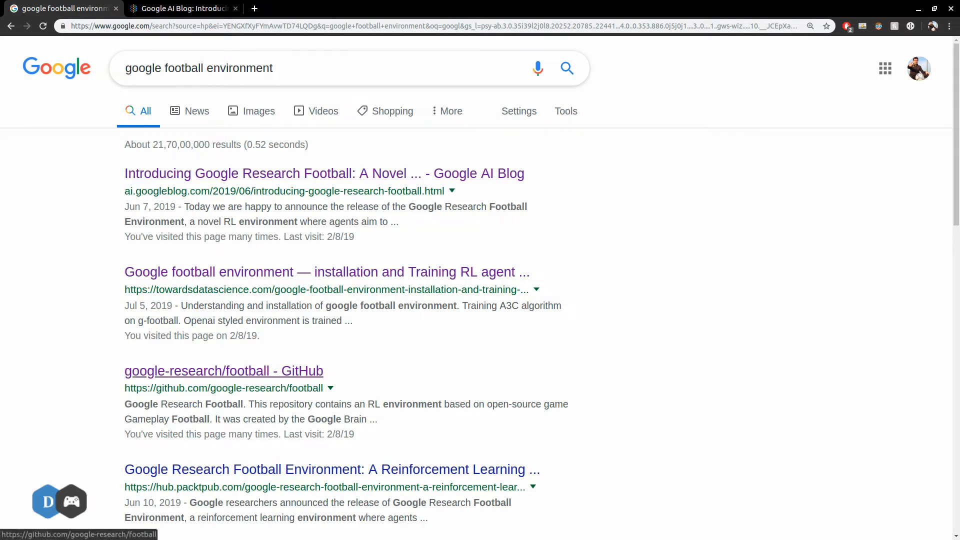
{"action": "left_click", "coordinate": [223, 370]}
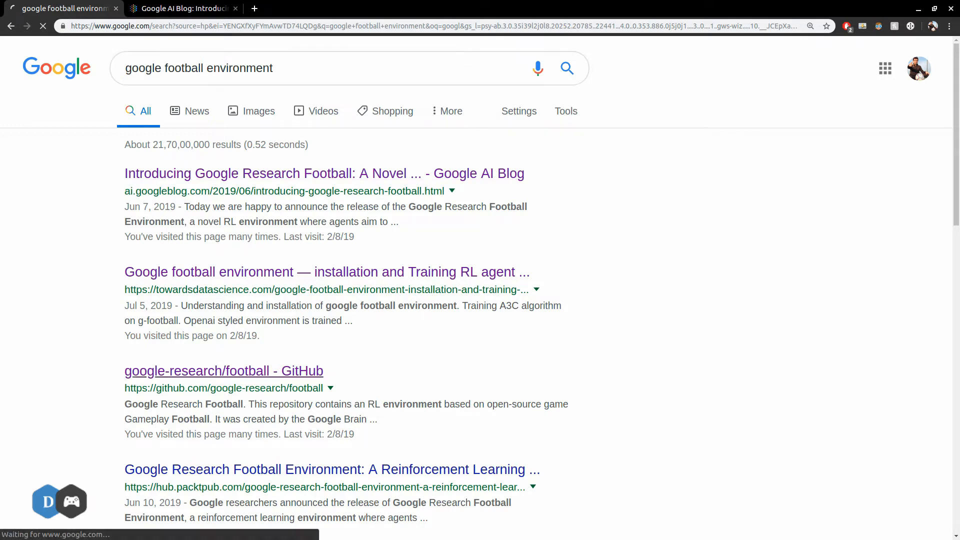
{"action": "left_click", "coordinate": [223, 370]}
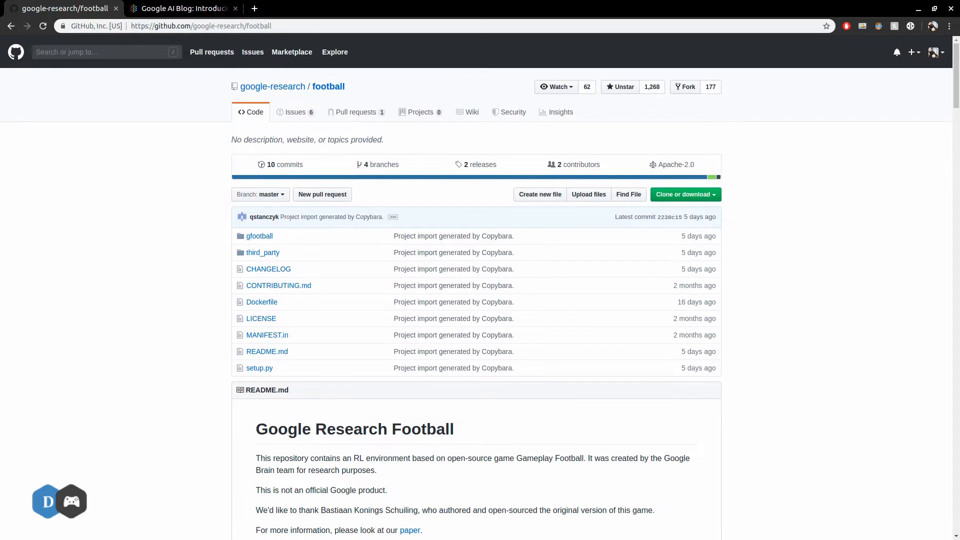
{"action": "scroll", "scroll_direction": "down", "scroll_amount": 3}
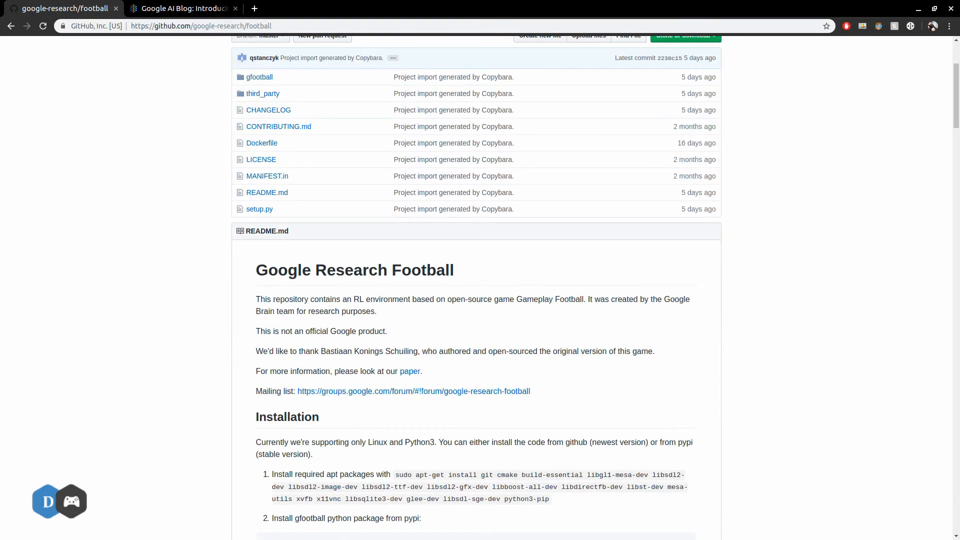
{"action": "scroll", "scroll_direction": "down", "scroll_amount": 3}
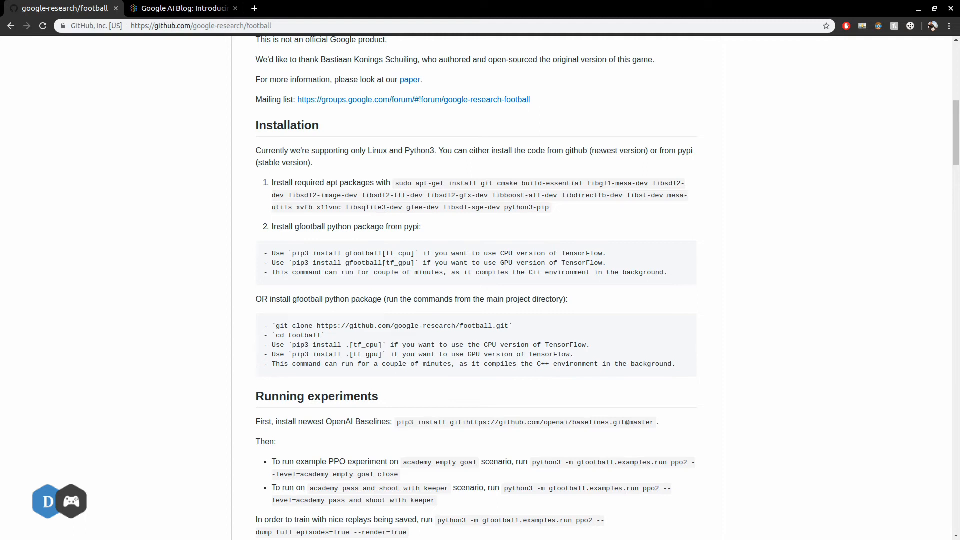
{"action": "left_click_drag", "start_coordinate": [256, 151], "coordinate": [441, 151]}
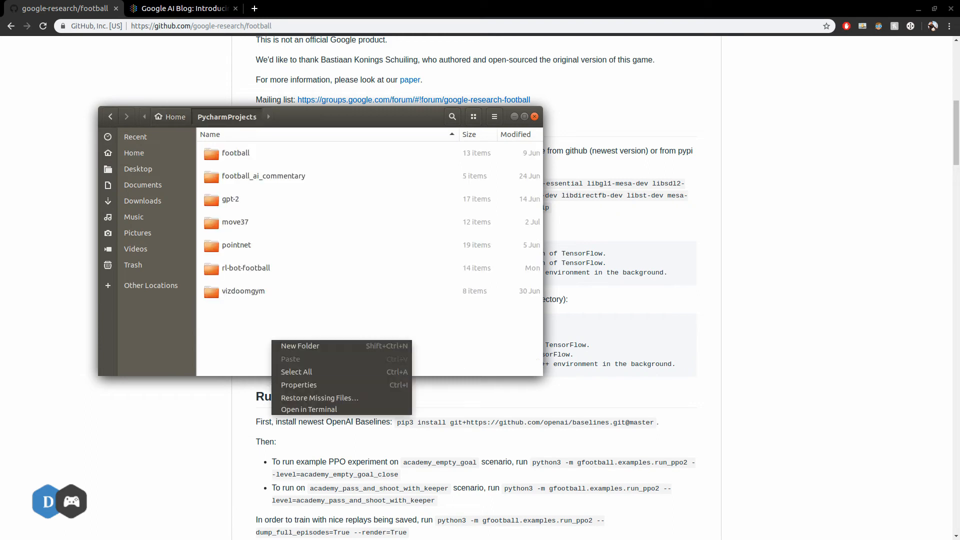
In a terminal from PycharmProjects, create football-project with mkdir and cd into it
{"action": "left_click", "coordinate": [309, 409]}
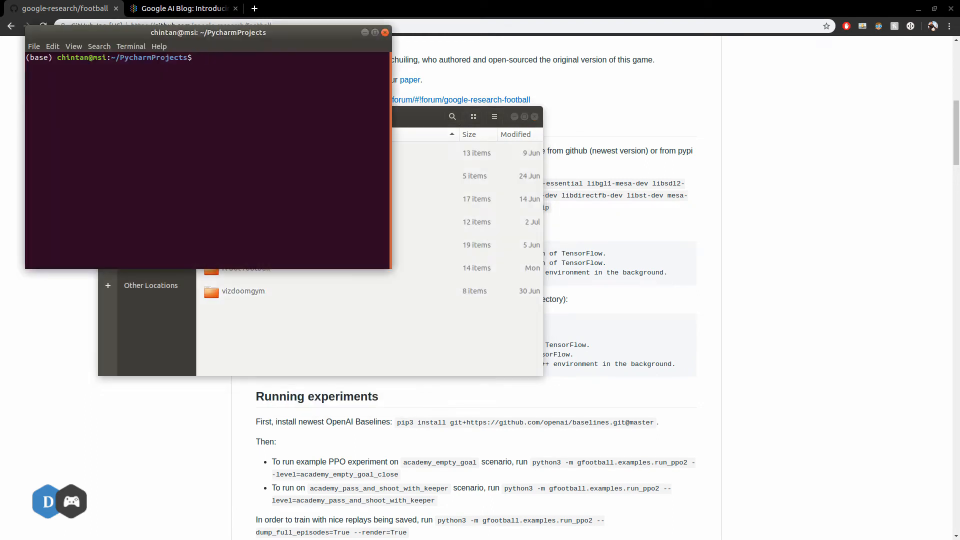
{"action": "left_click_drag", "start_coordinate": [208, 32], "coordinate": [444, 173]}
{"action": "type", "text": "mkdir football"}
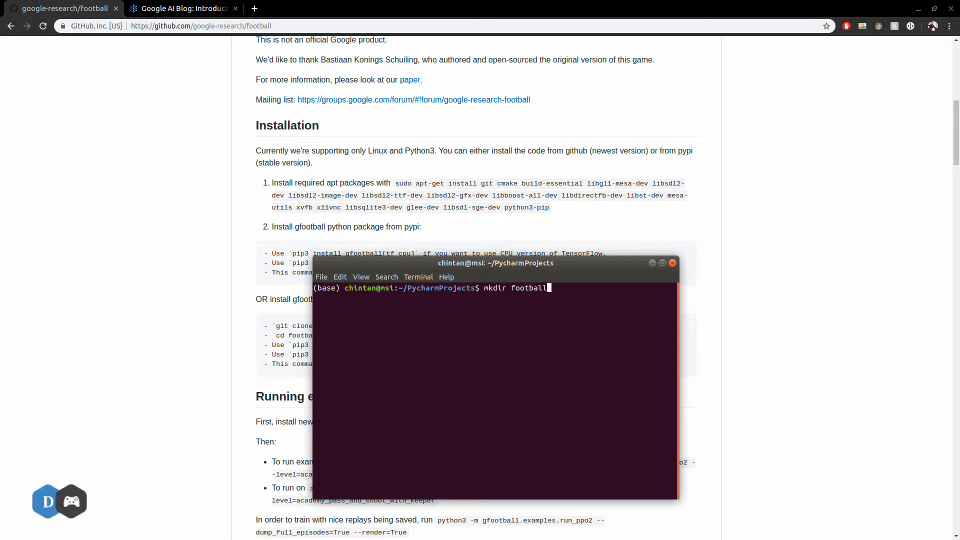
{"action": "type", "text": "-project"}
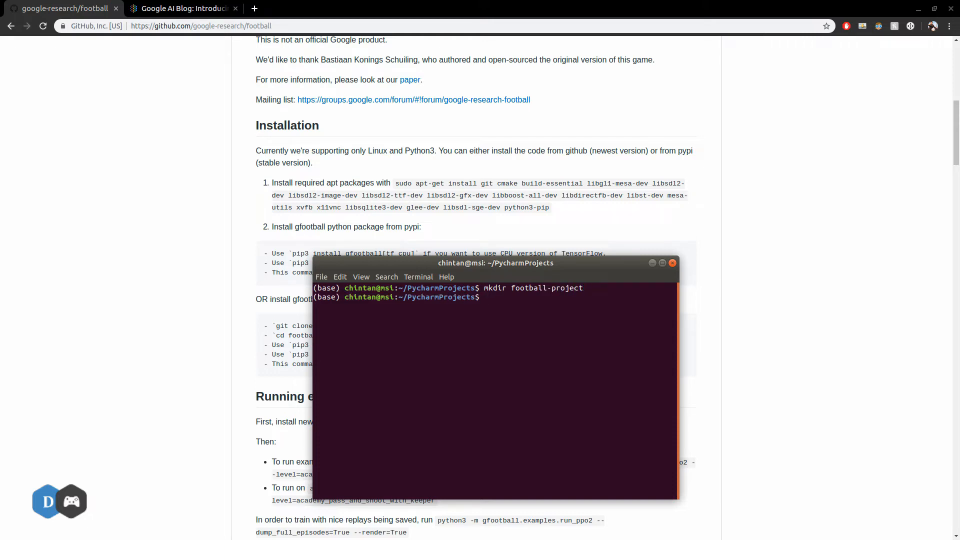
{"action": "type", "text": "cd football-project/"}
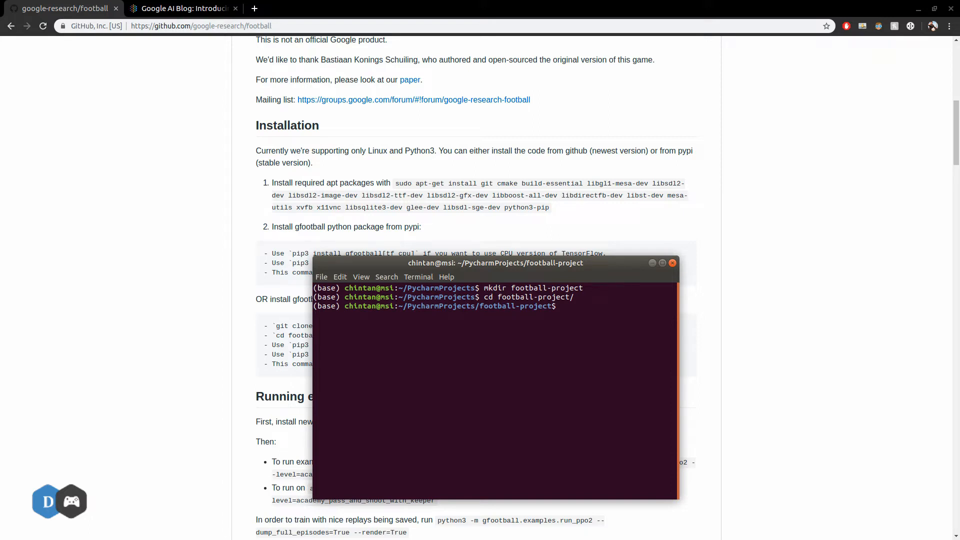
Create the footballenv virtualenv and activate it with source footballenv/bin/activate
{"action": "type", "text": "virtu"}
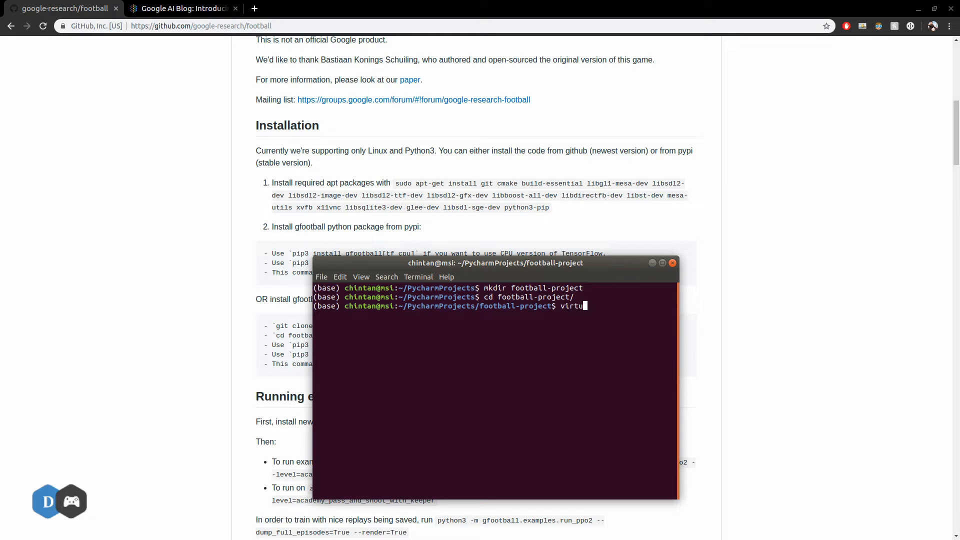
{"action": "type", "text": "alenv"}
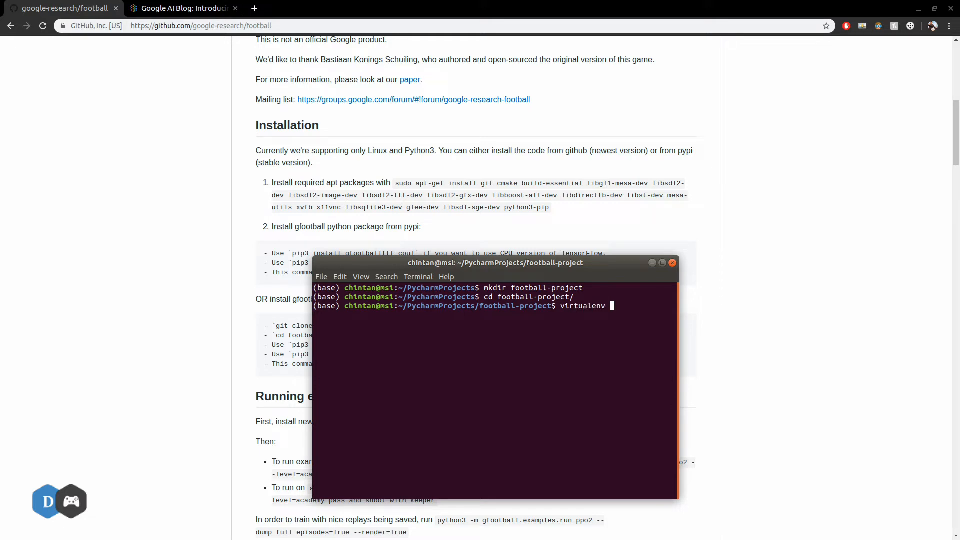
{"action": "type", "text": "football-e"}
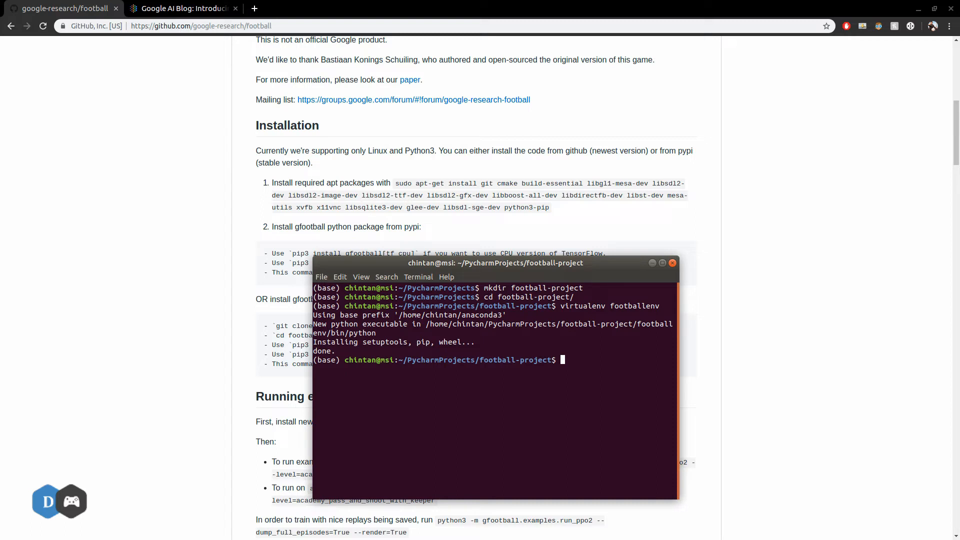
{"action": "type", "text": "source f"}
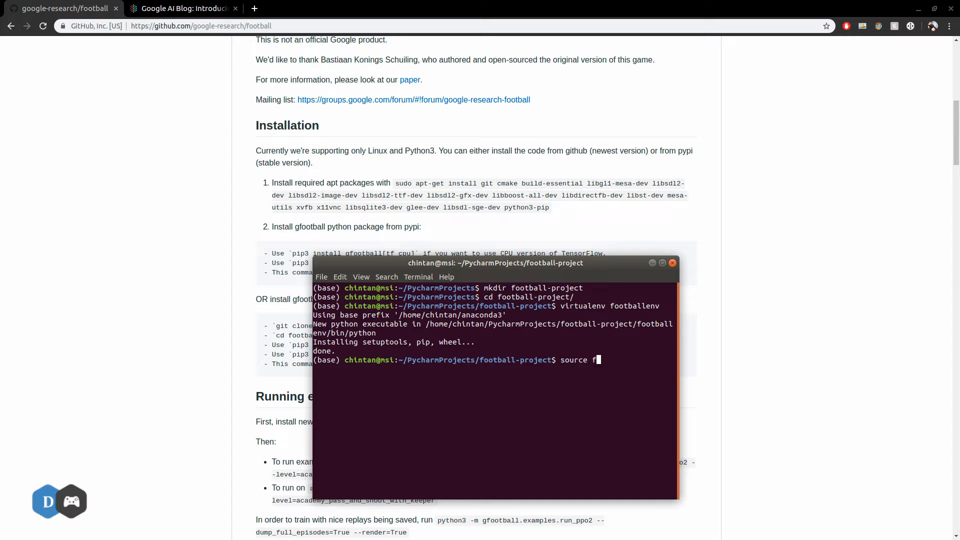
{"action": "type", "text": "ootballe"}
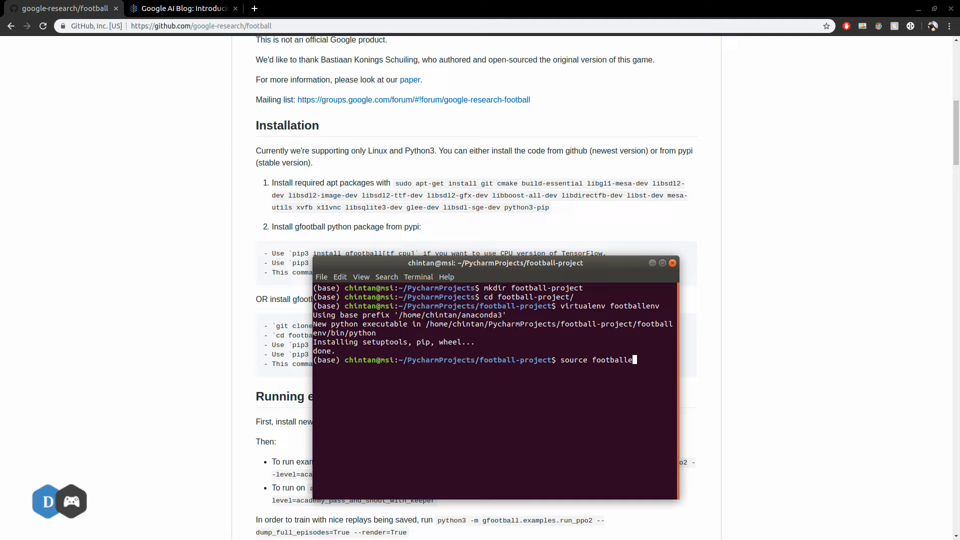
{"action": "type", "text": "nv/bin/activate"}
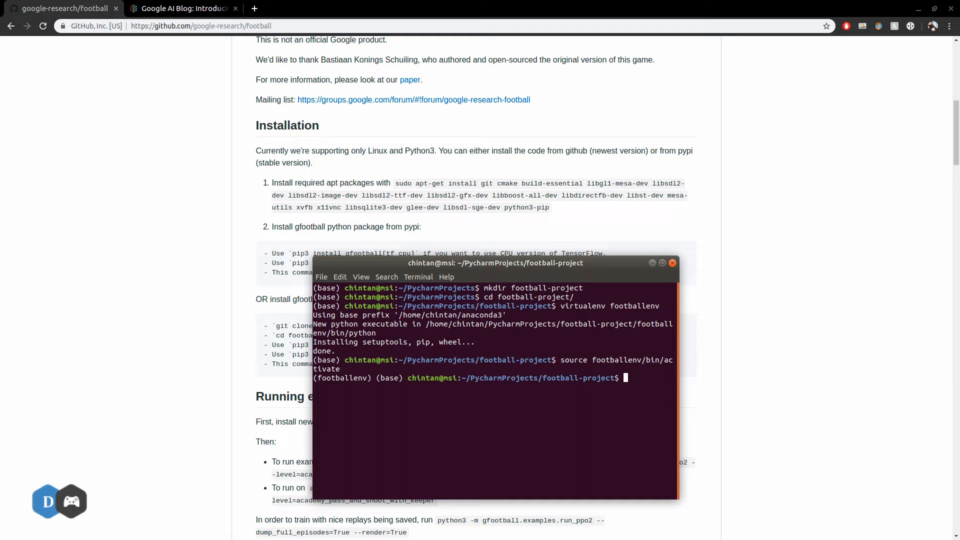
{"action": "left_click_drag", "start_coordinate": [496, 263], "coordinate": [487, 281]}
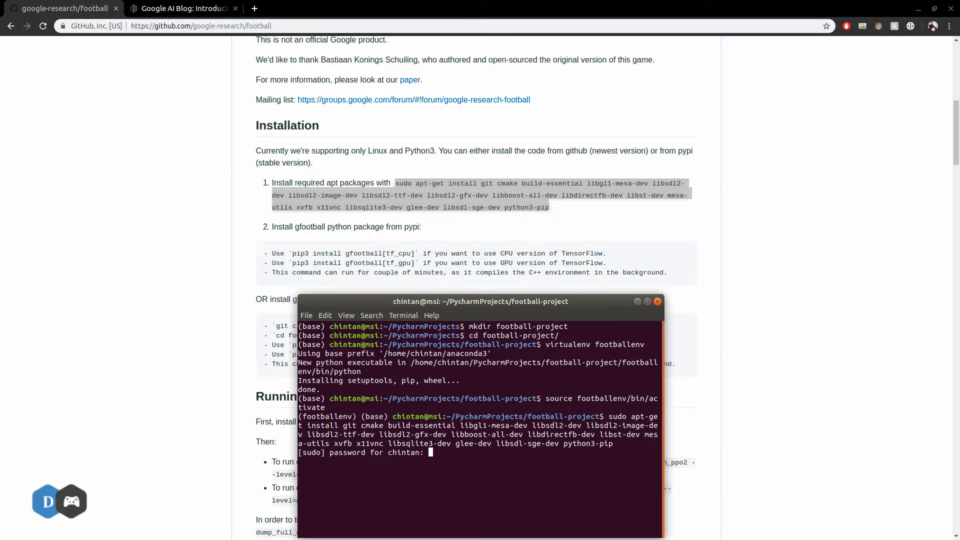
Submit the sudo password so apt-get installs the required system packages
{"action": "key", "text": "Enter"}
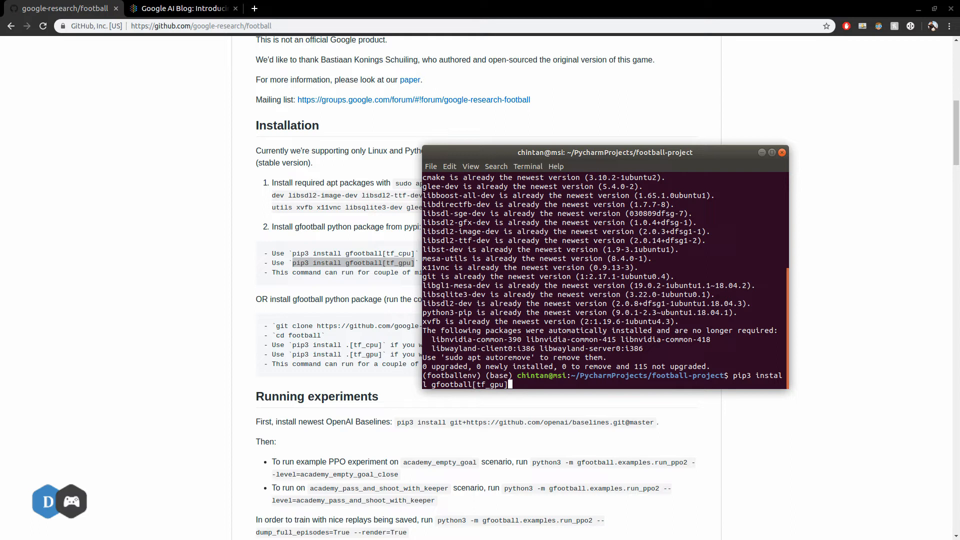
Run pip3 install gfootball[tf_gpu] to install gfootball with TensorFlow GPU in footballenv
{"action": "type", "text": "==1."}
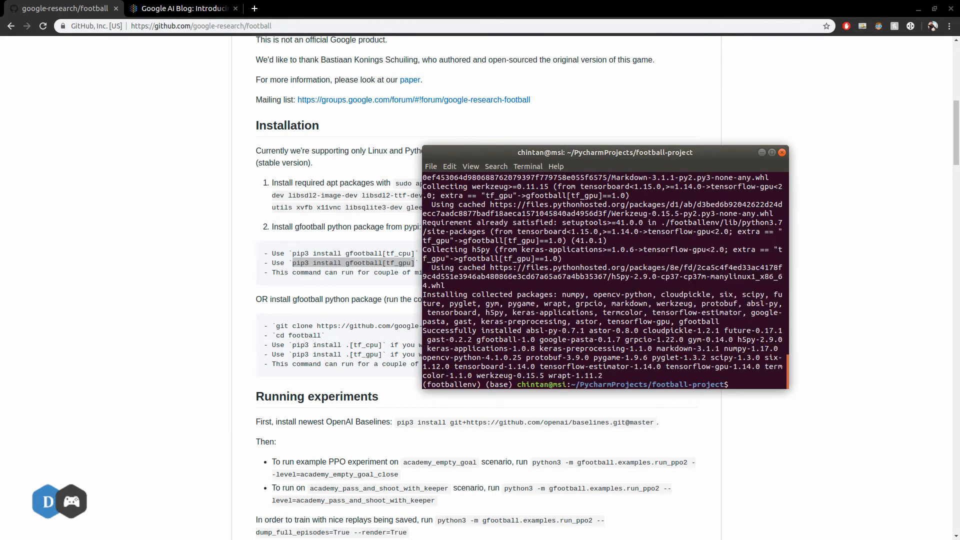
{"action": "type", "text": "p"}
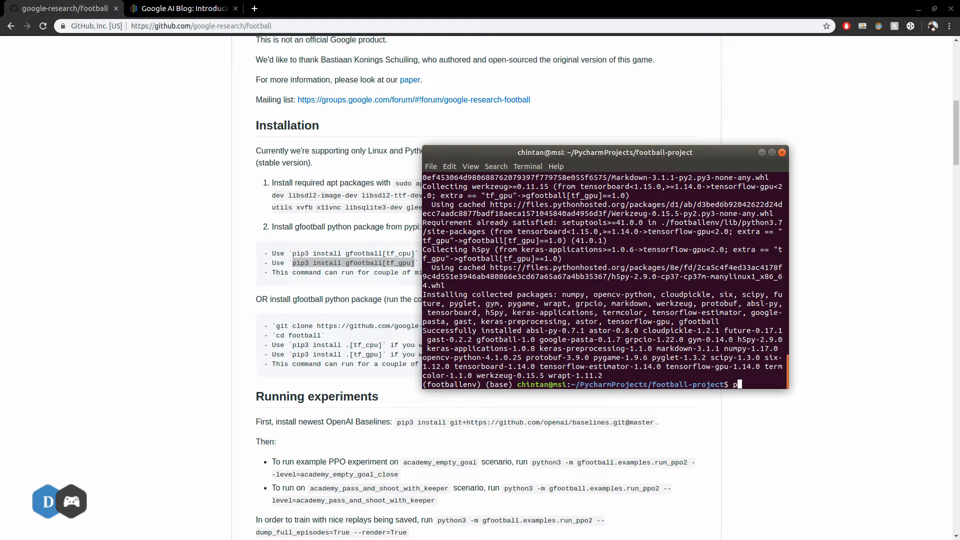
{"action": "type", "text": "ip3 instal"}
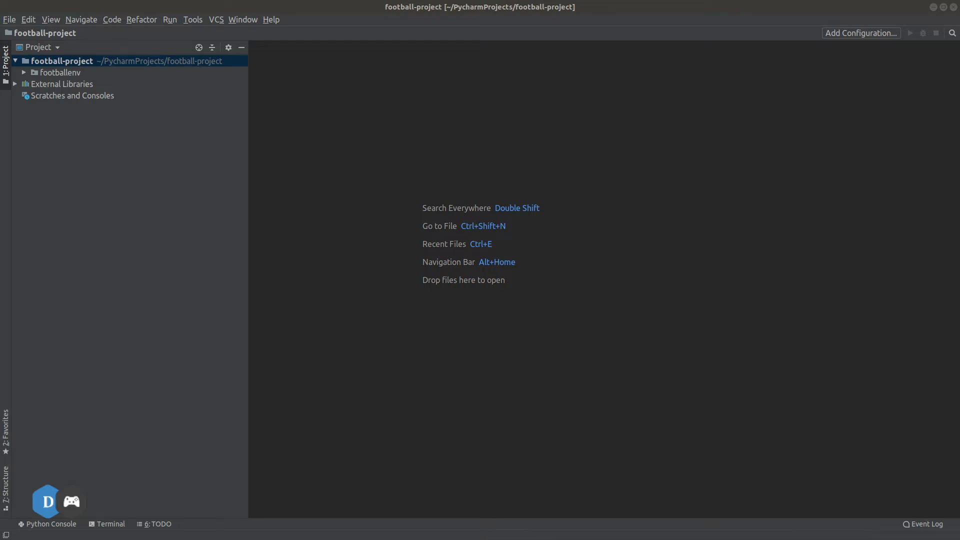
Create a new Python file train.py in the football-project folder
{"action": "right_click", "coordinate": [61, 60]}
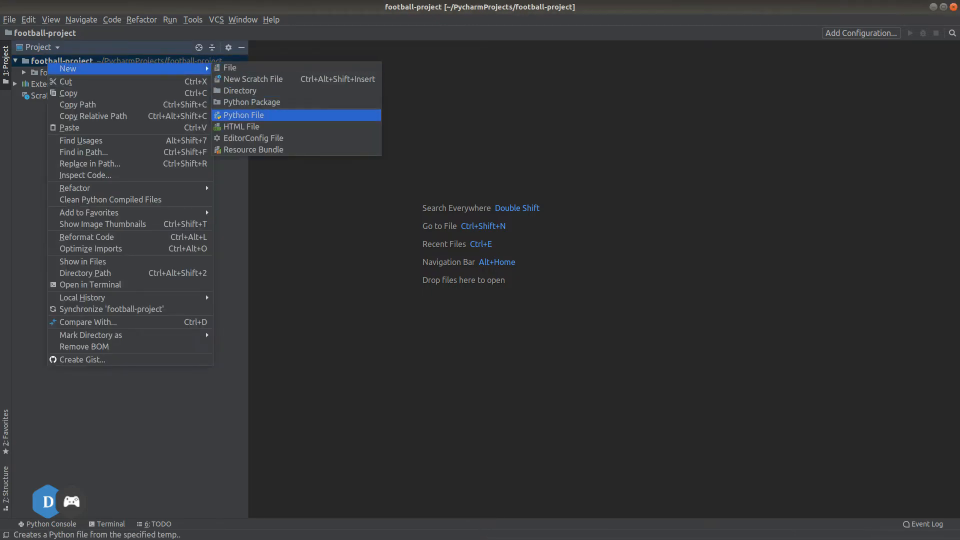
{"action": "left_click", "coordinate": [243, 115]}
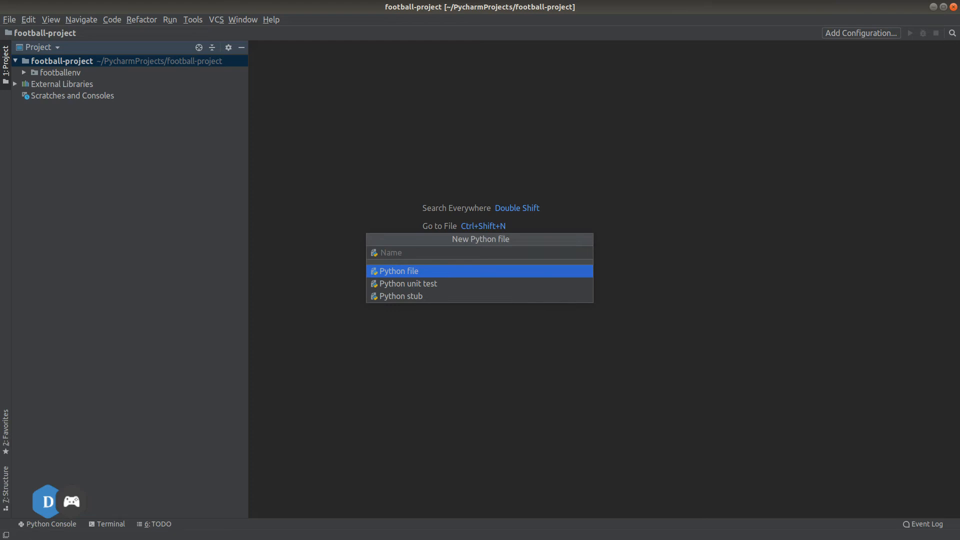
{"action": "type", "text": "train.p"}
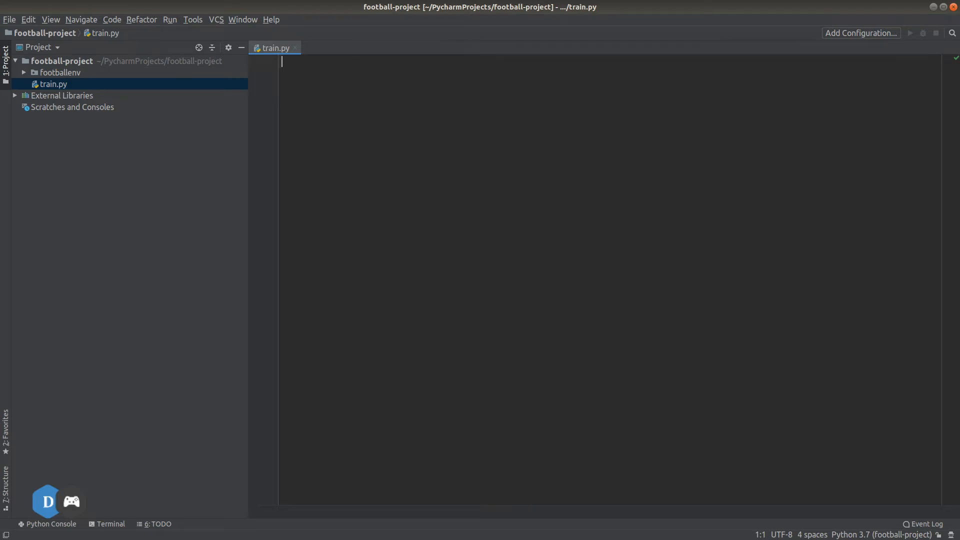
Begin train.py with the line 'import gfootball.env as football_env'
{"action": "type", "text": "import gf"}
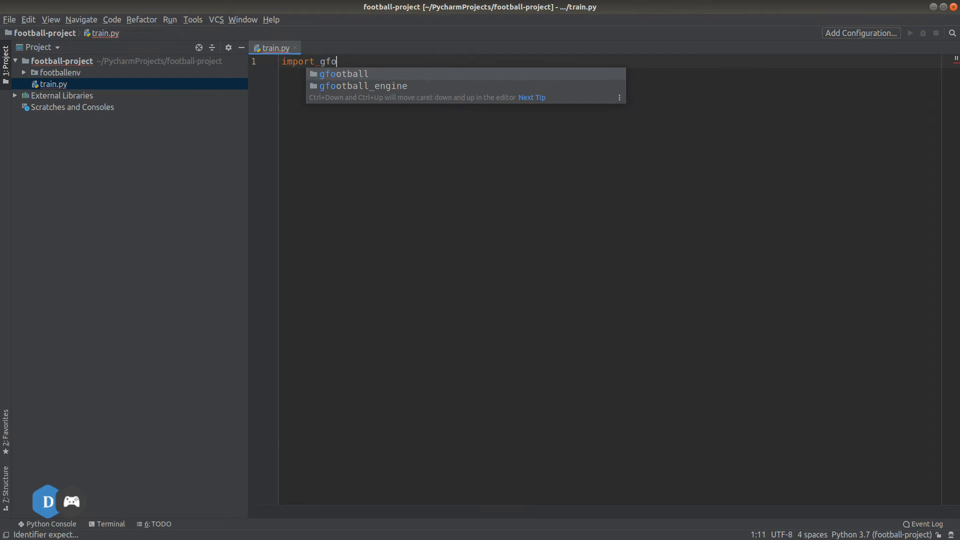
{"action": "type", "text": "otball."}
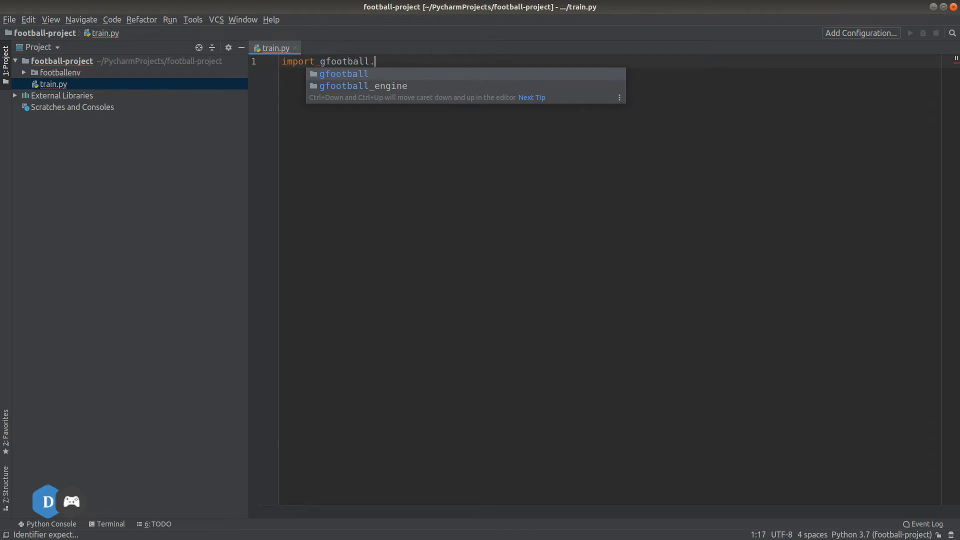
{"action": "type", "text": "env as"}
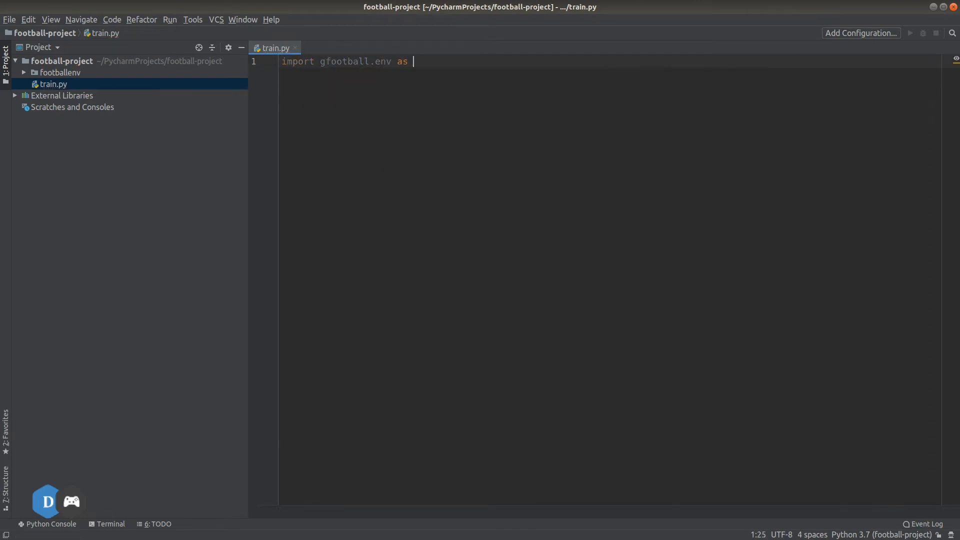
{"action": "type", "text": "football"}
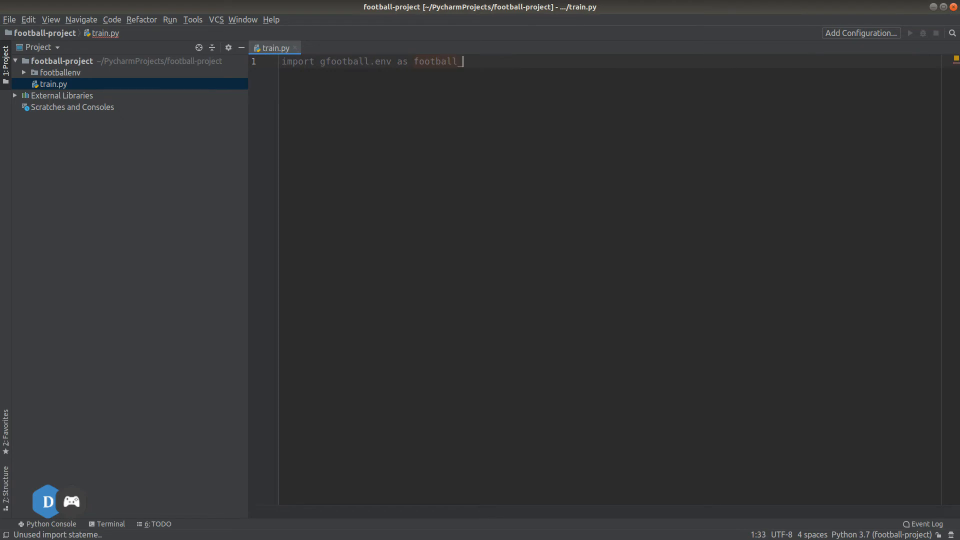
Write 'env = football_env.create_environment(env_name=' on line 3 using autocomplete
{"action": "type", "text": "env"}
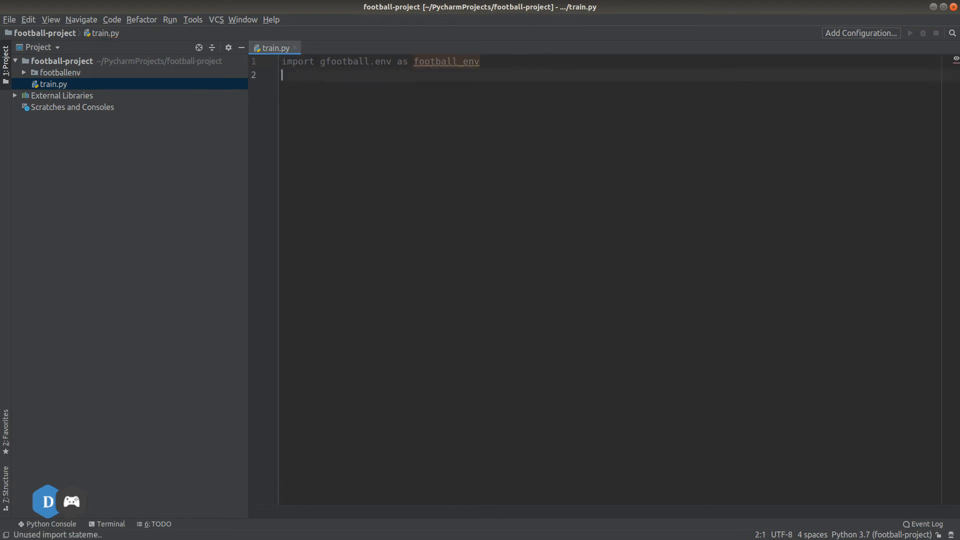
{"action": "type", "text": "env"}
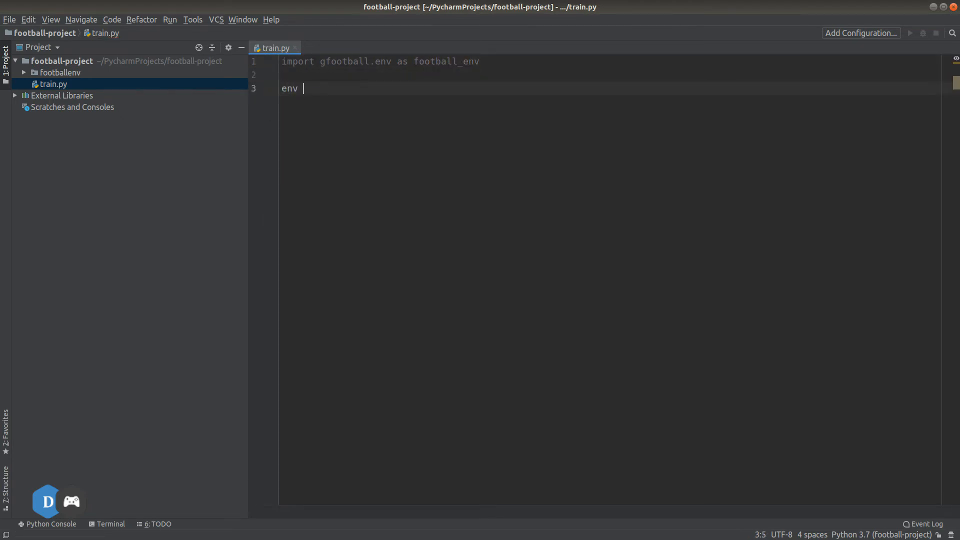
{"action": "type", "text": "="}
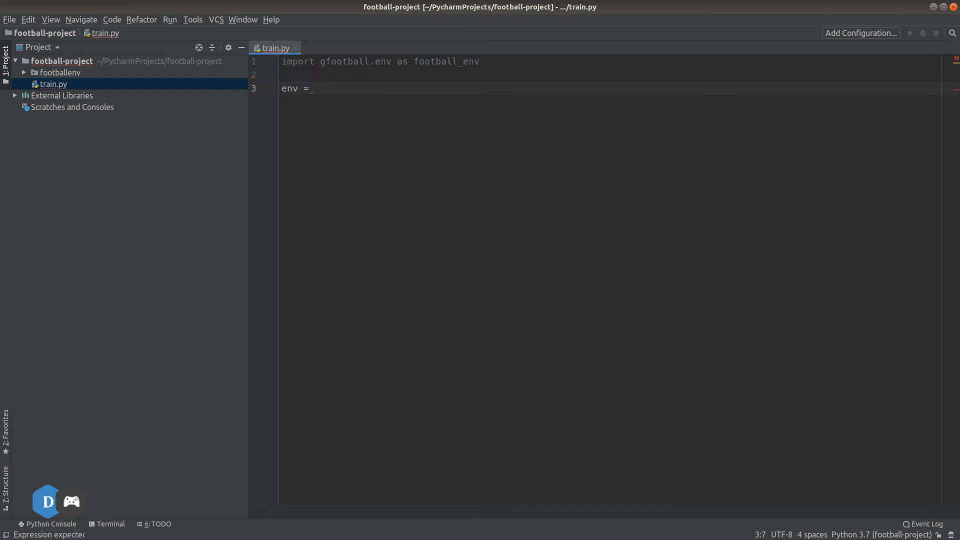
{"action": "type", "text": "football_env"}
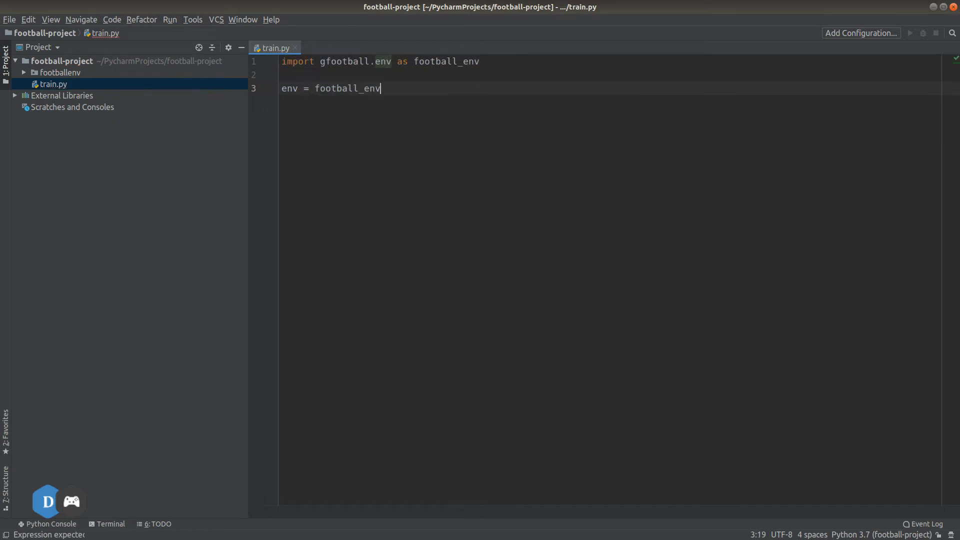
{"action": "type", "text": ".cre"}
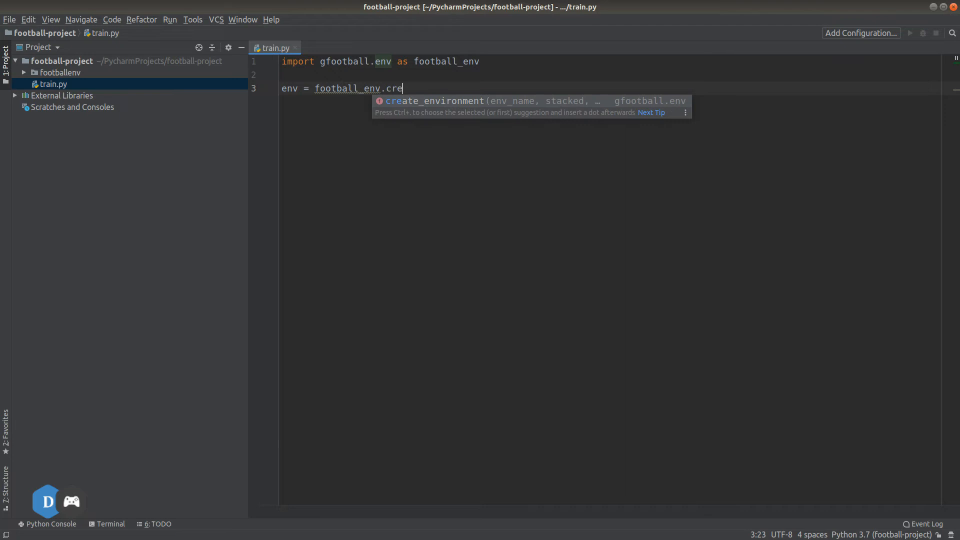
{"action": "key", "text": "Tab"}
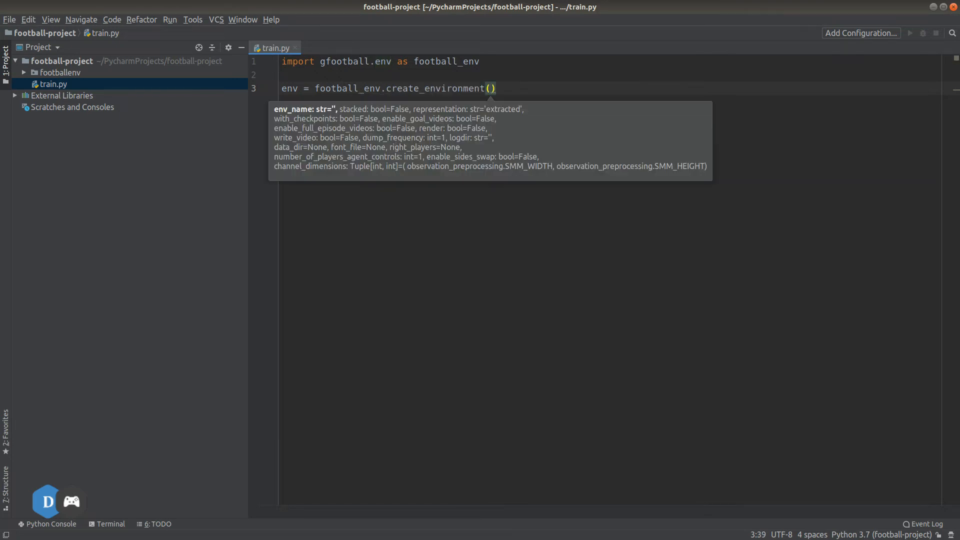
{"action": "type", "text": "env_name='"}
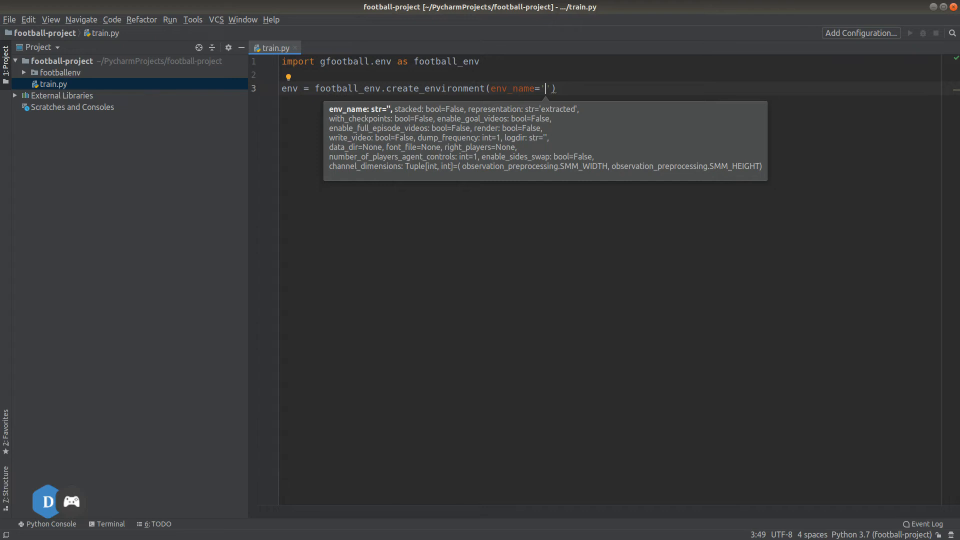
Complete the call with env_name='academy_empty_goal', representation='pixels', render=True and start line 5
{"action": "type", "text": "academy_"}
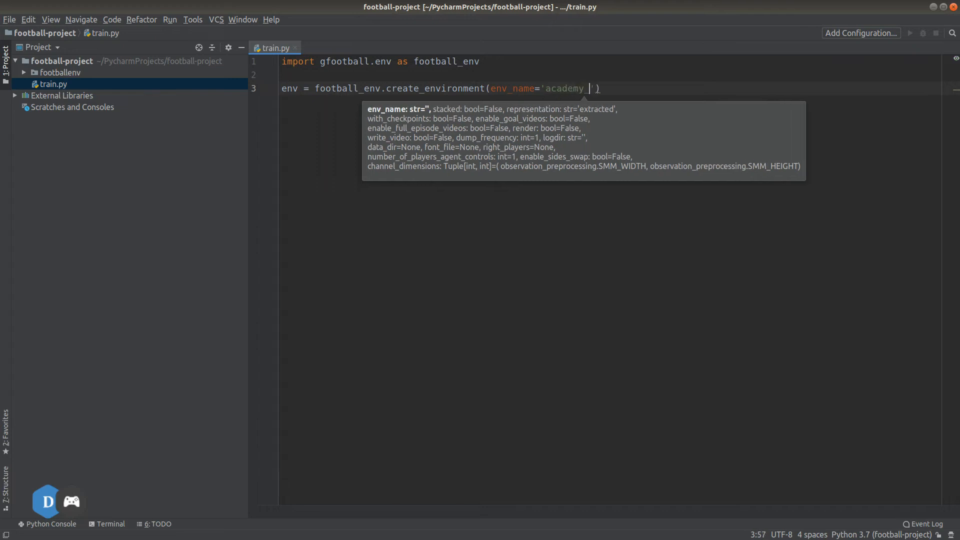
{"action": "type", "text": "empty_goal"}
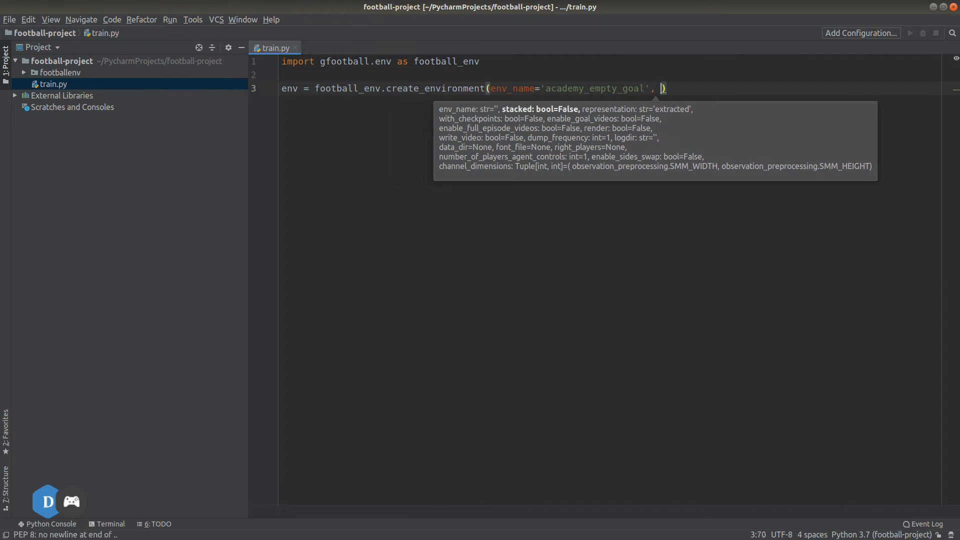
{"action": "type", "text": "representation="}
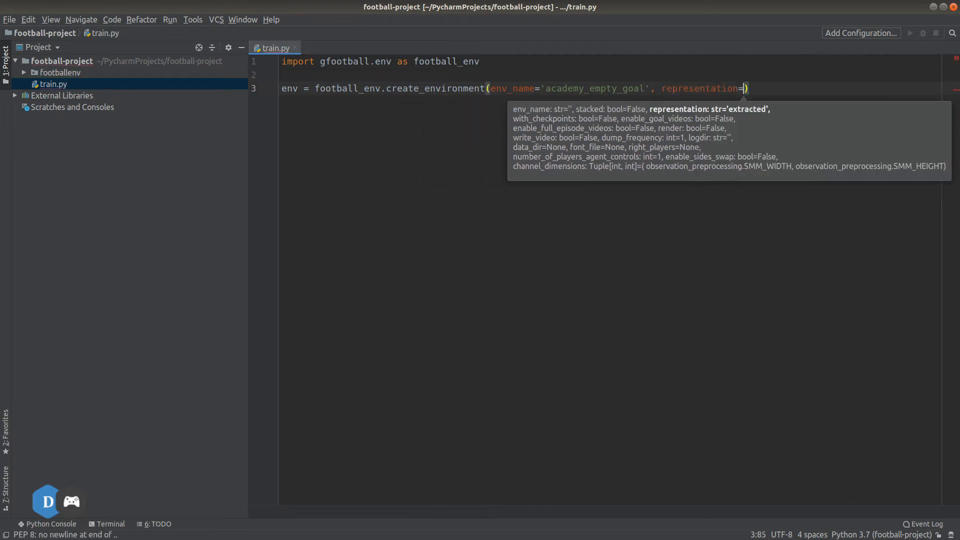
{"action": "type", "text": "'pixels',"}
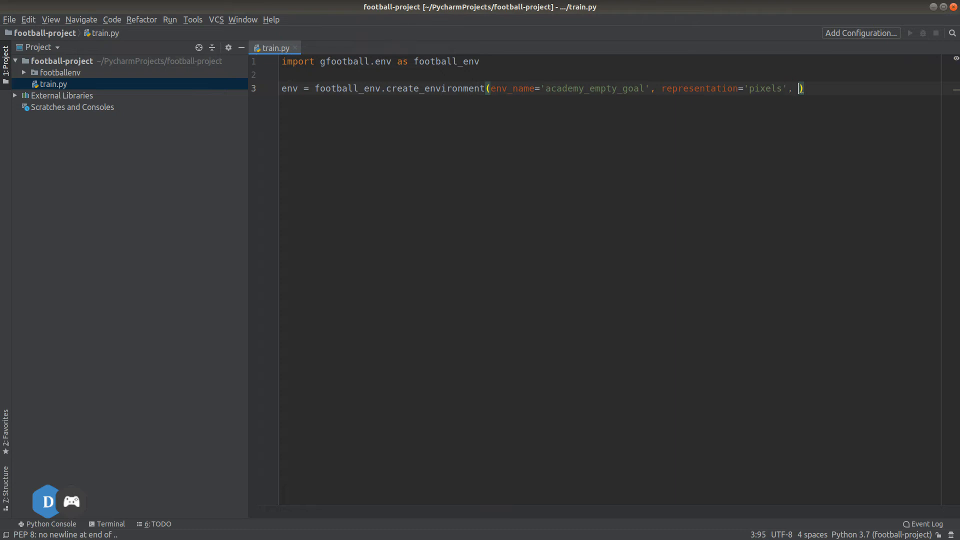
{"action": "type", "text": "render="}
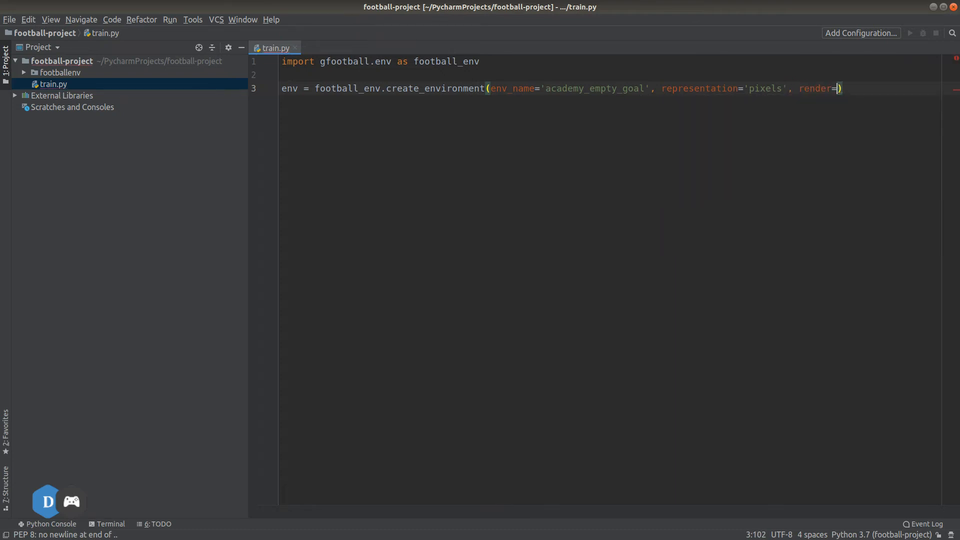
{"action": "type", "text": "True"}
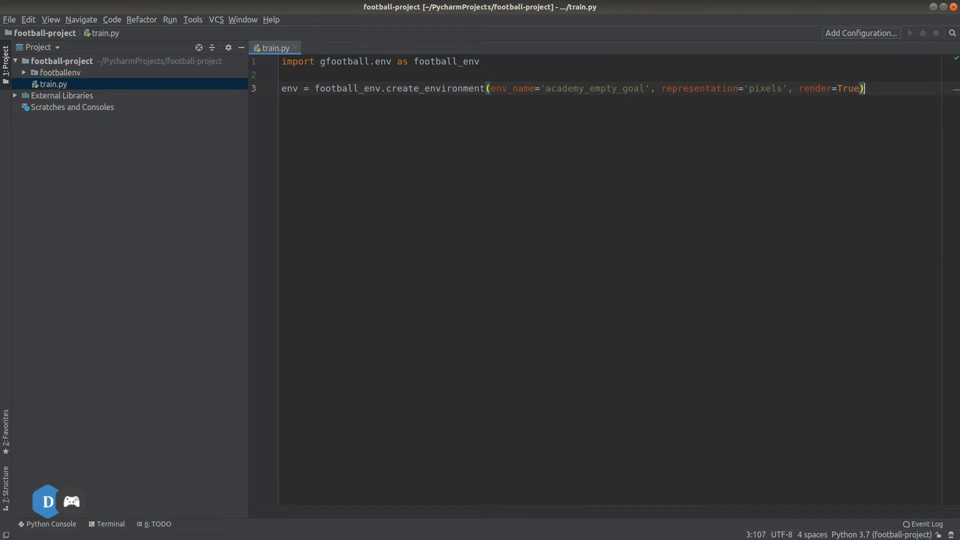
{"action": "key", "text": "enter"}
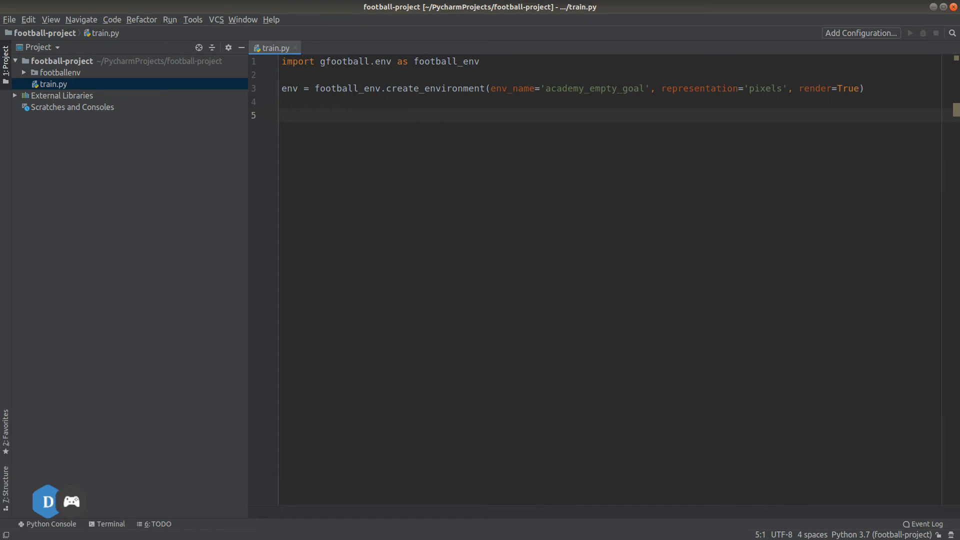
Add 'state = env.reset()' on line 5 to reset the environment
{"action": "type", "text": "state = en"}
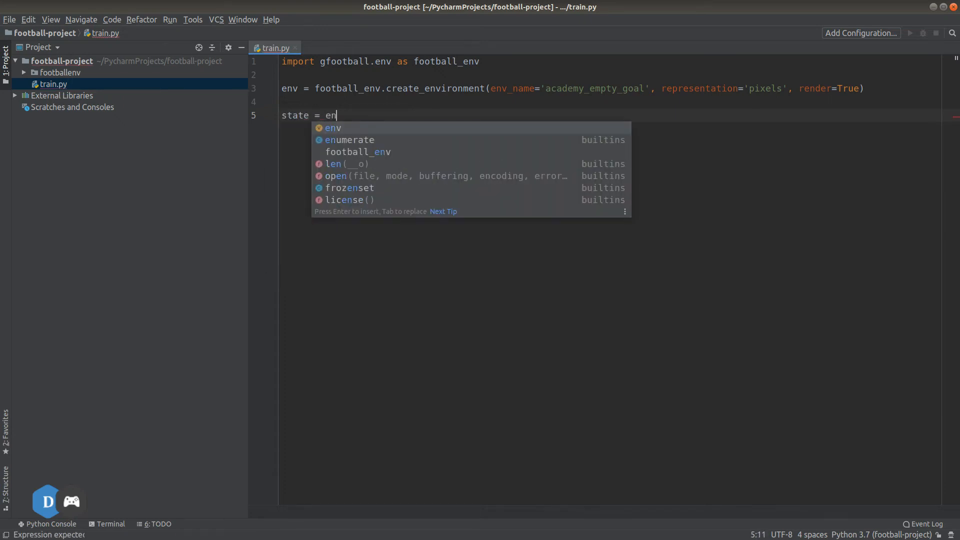
{"action": "type", "text": "v"}
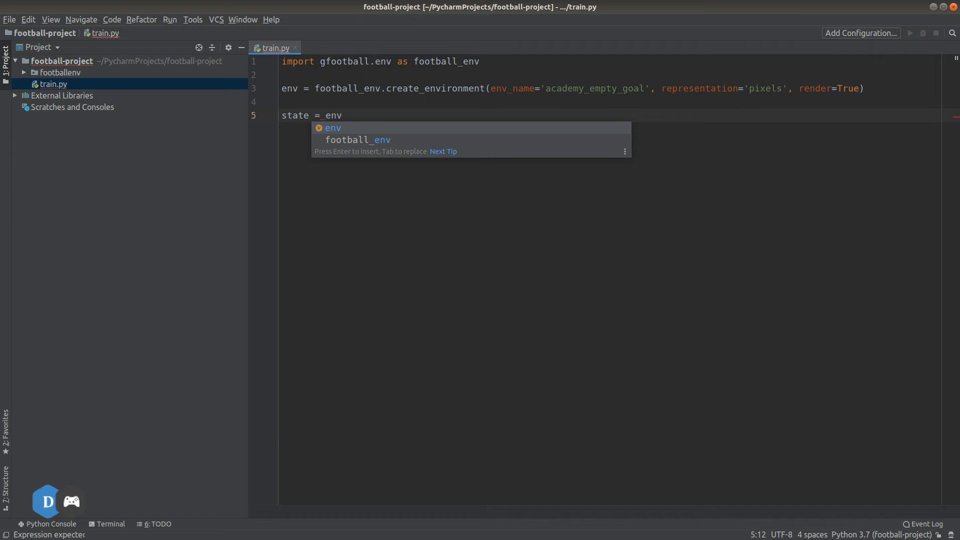
{"action": "type", "text": ".reset()"}
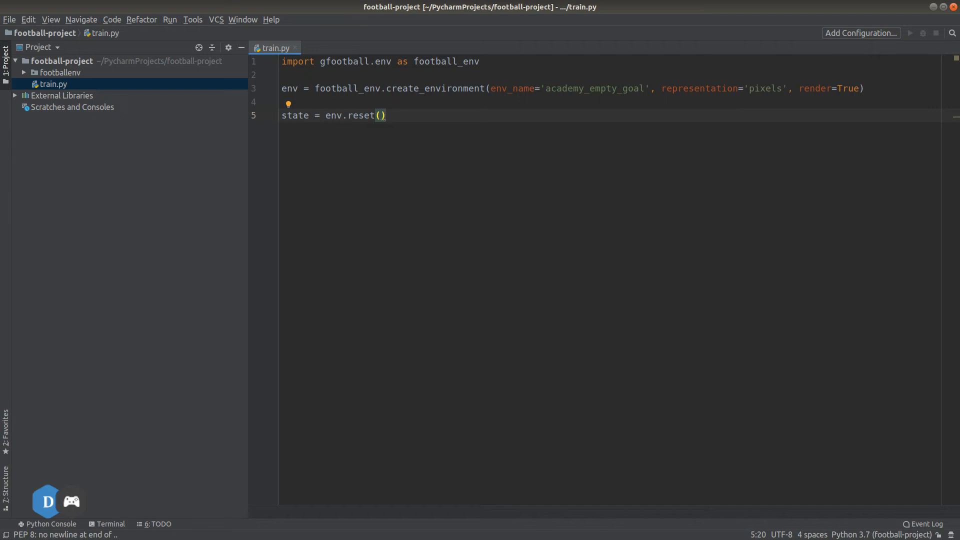
Run train.py and let it finish with exit code 0
{"action": "left_click", "coordinate": [909, 33]}
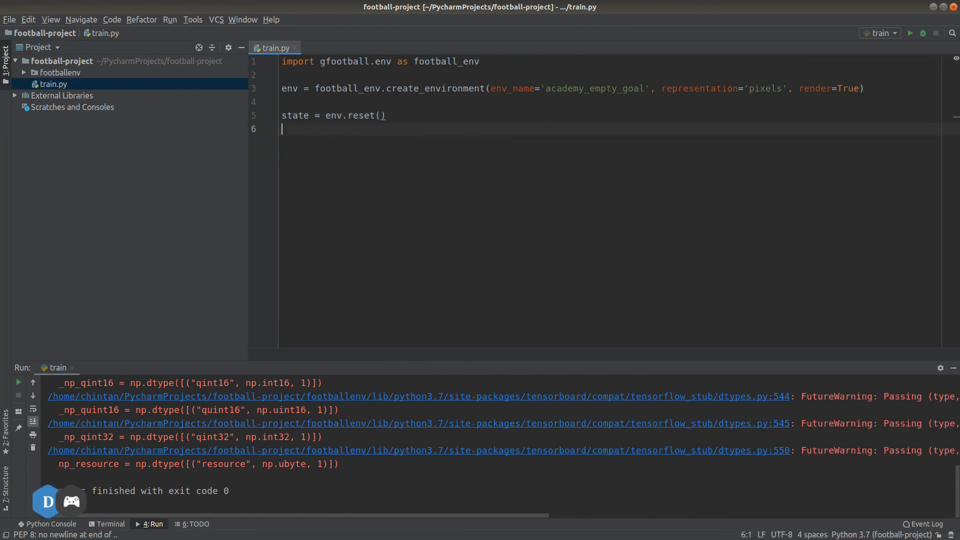
Write state_dims = env.observation_space.shape and print(state_dims) in train.py
{"action": "type", "text": "state_"}
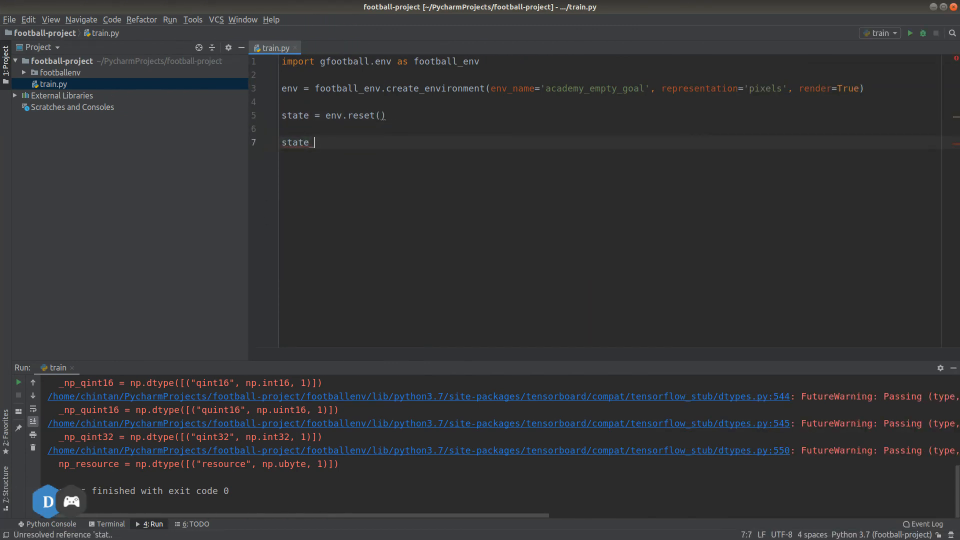
{"action": "type", "text": "_dims ="}
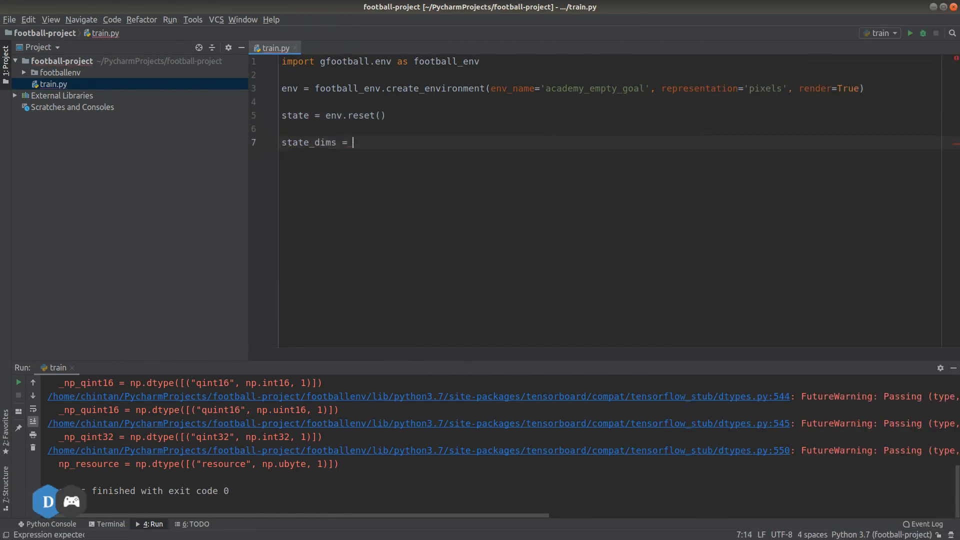
{"action": "type", "text": "env.ob"}
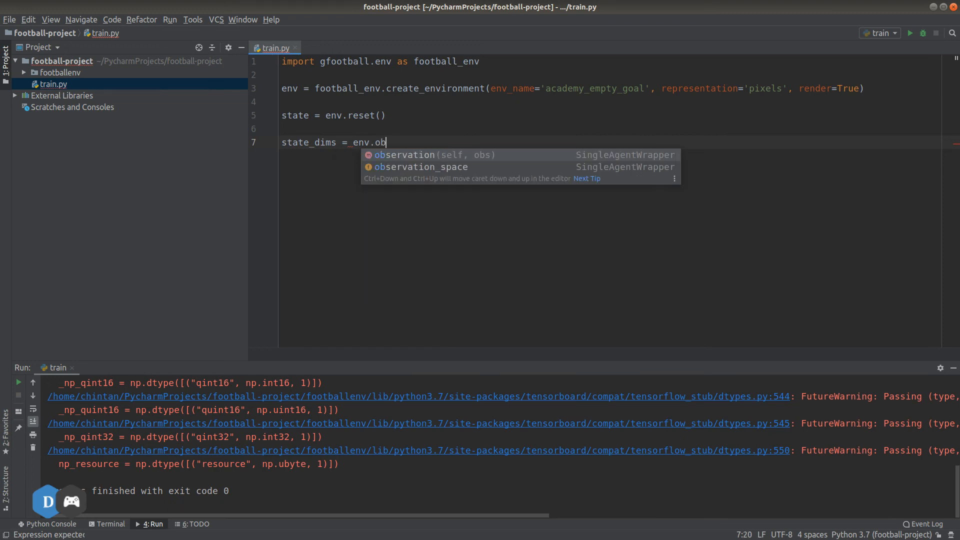
{"action": "left_click", "coordinate": [419, 167]}
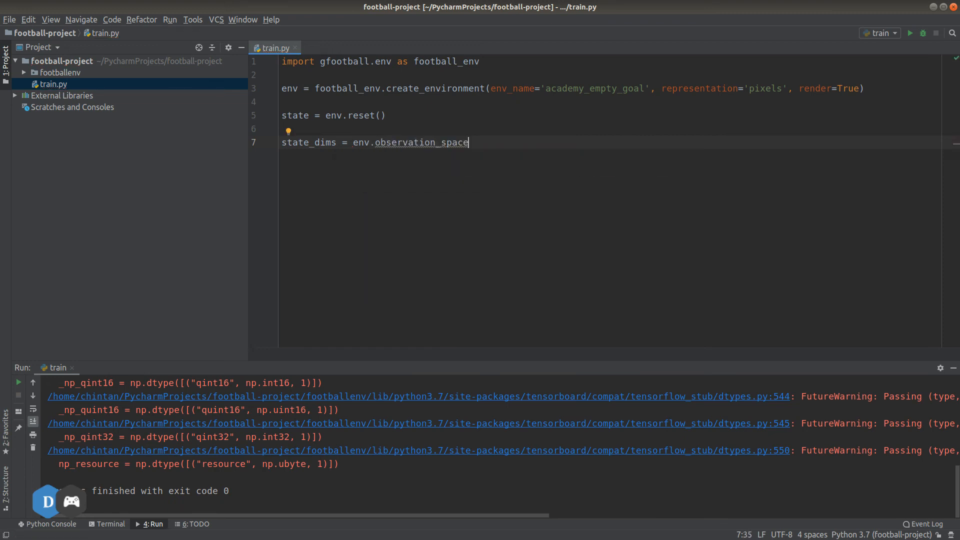
{"action": "type", "text": ".shape"}
{"action": "type", "text": "pr"}
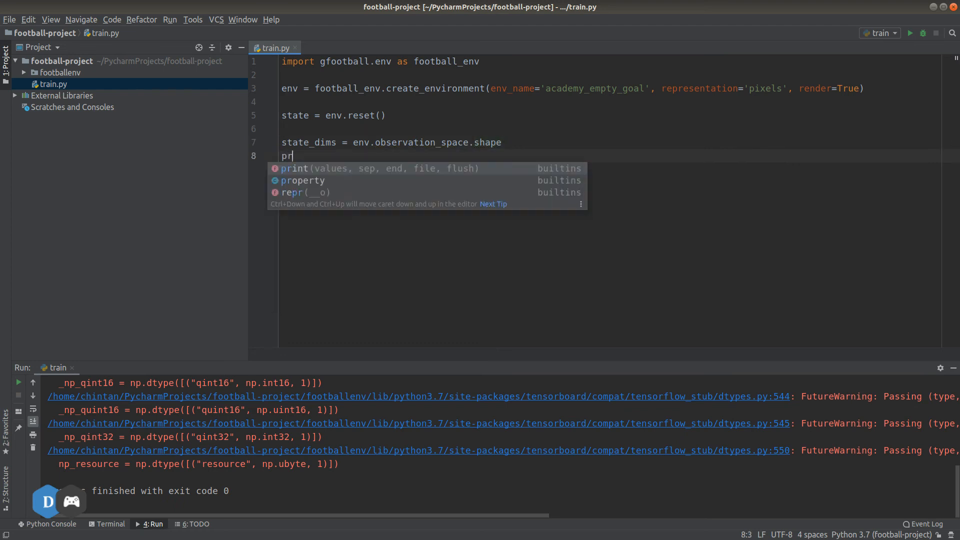
{"action": "type", "text": "int(sta"}
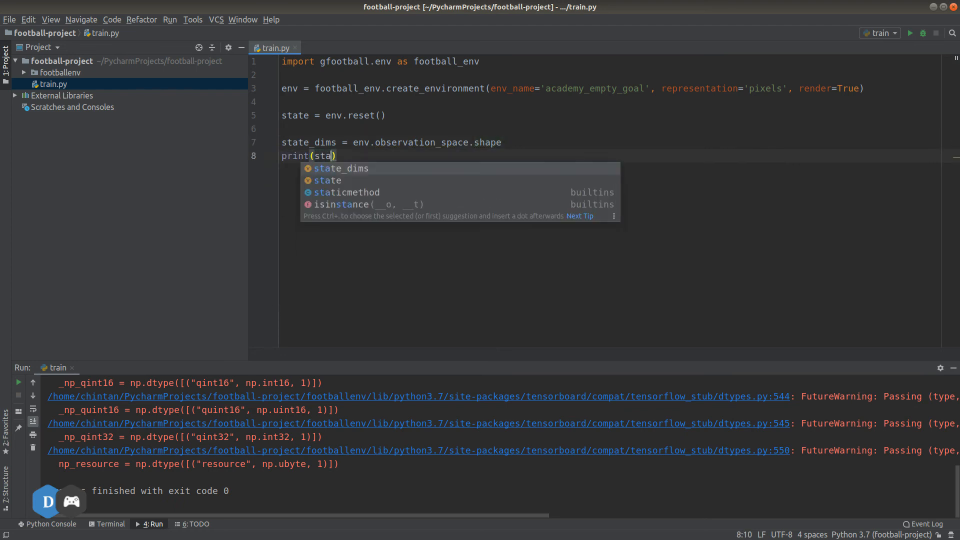
{"action": "key", "text": "Enter"}
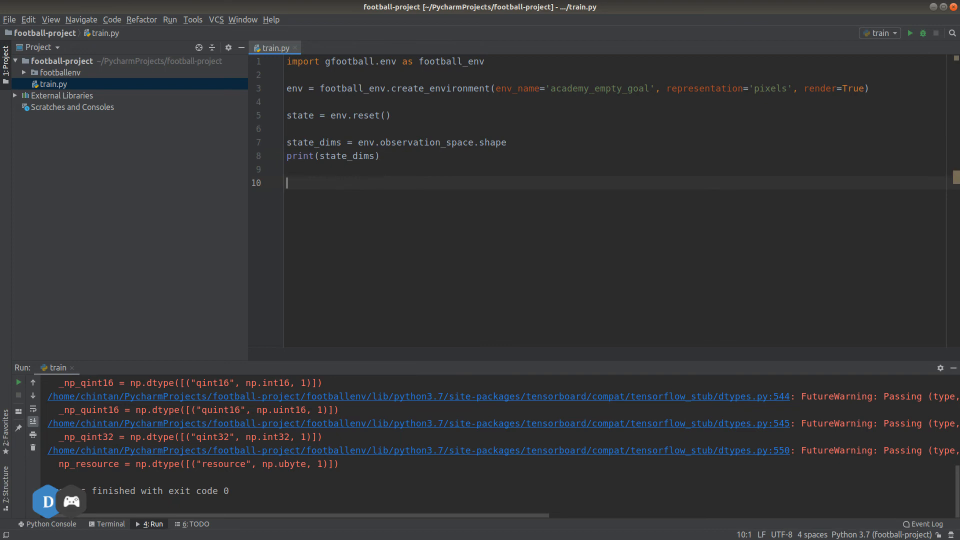
Write n_actions = env.action_space.n and print(n_actions) on the following lines
{"action": "type", "text": "n_ac"}
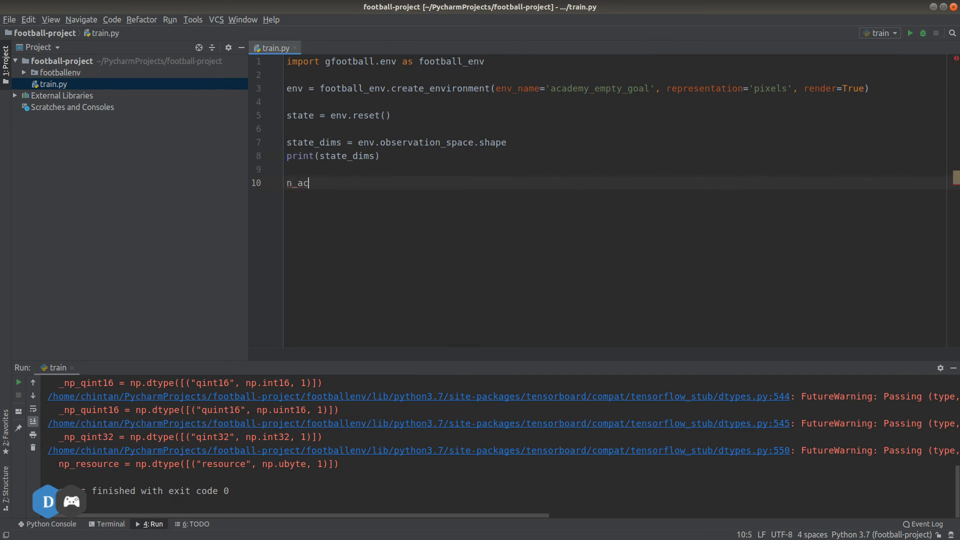
{"action": "type", "text": "tions ="}
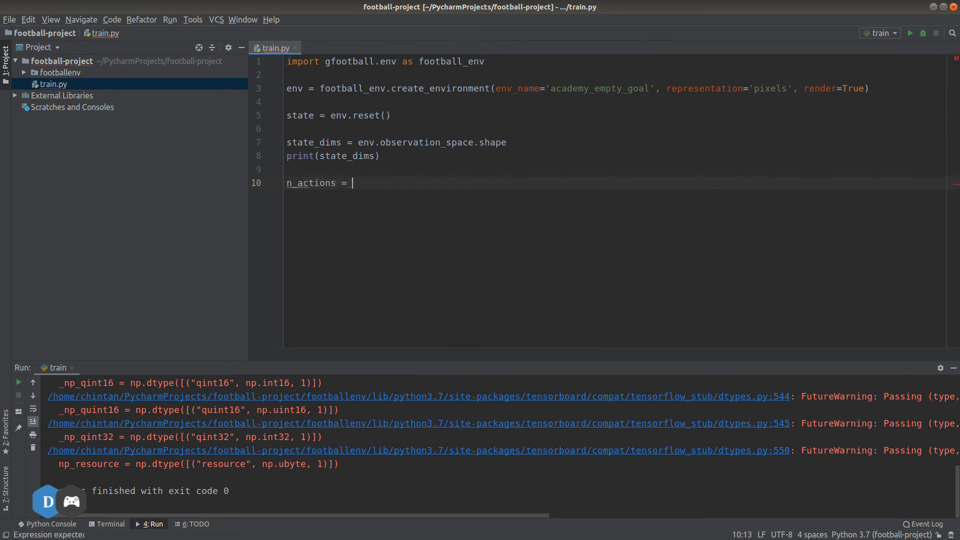
{"action": "type", "text": "env.asctio"}
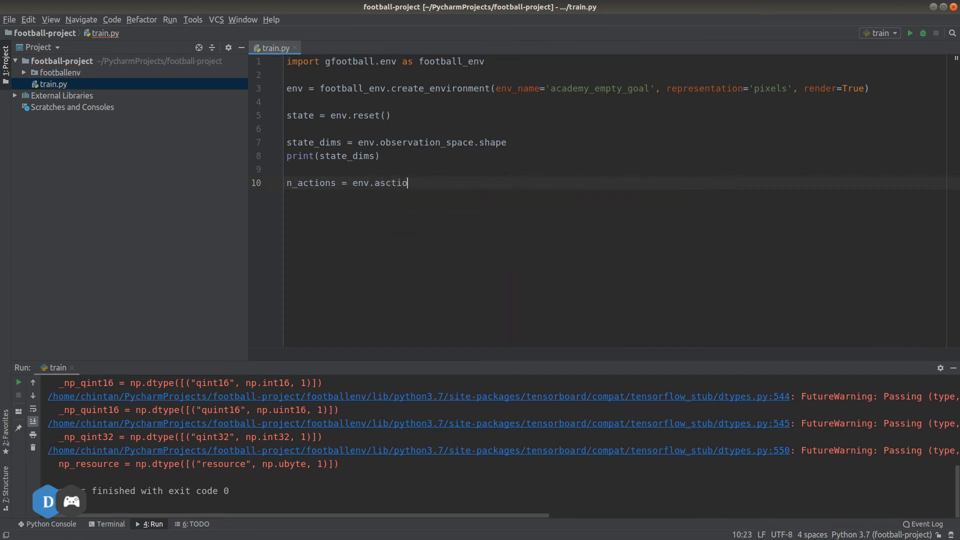
{"action": "type", "text": "n"}
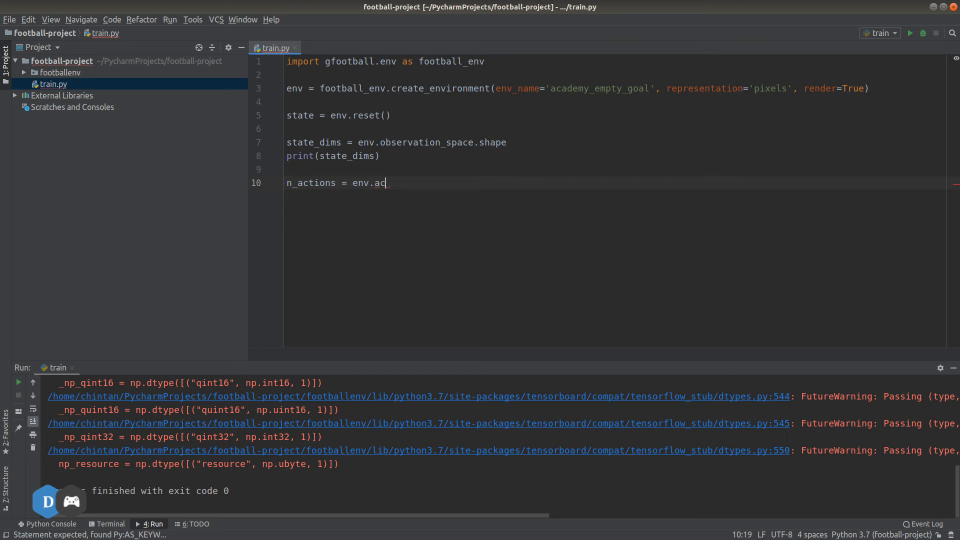
{"action": "type", "text": "tion_space"}
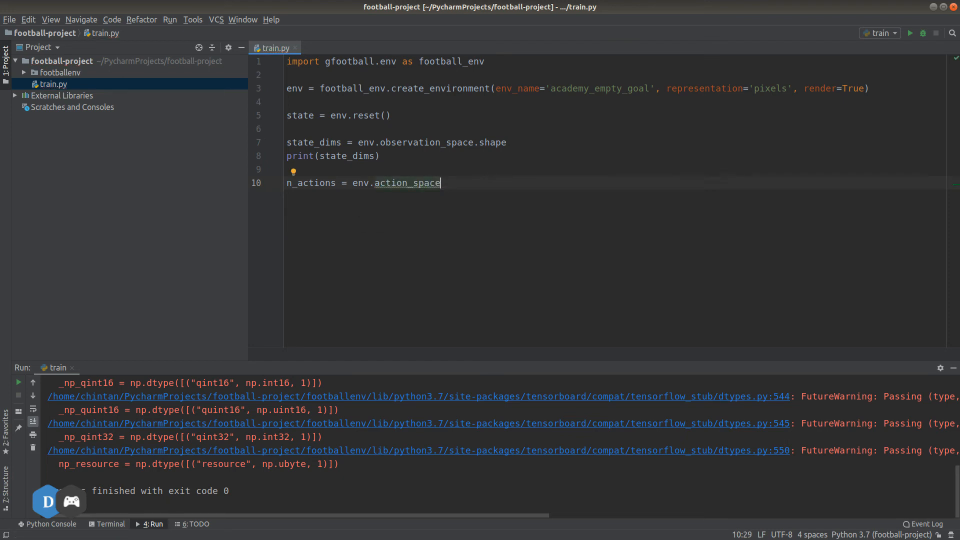
{"action": "type", "text": ".n"}
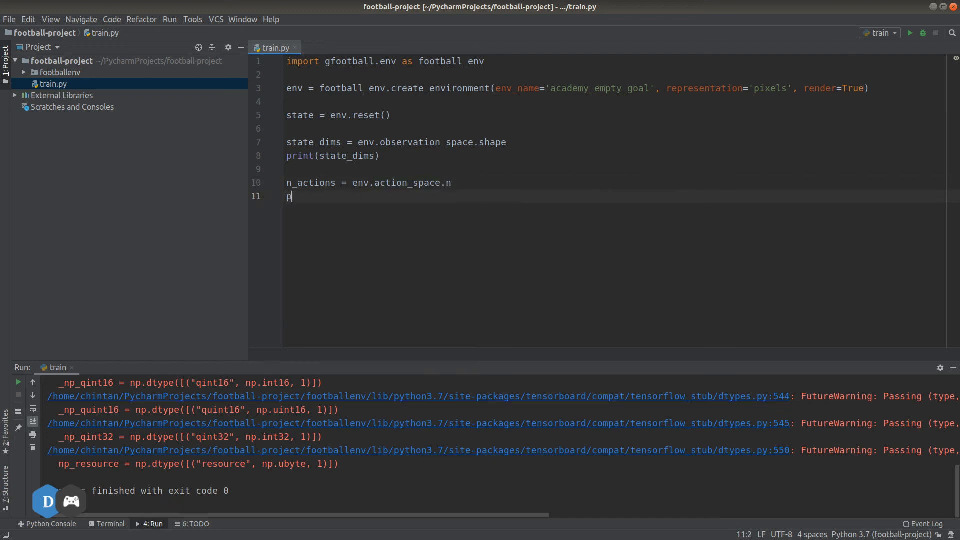
{"action": "type", "text": "rint(n_actions"}
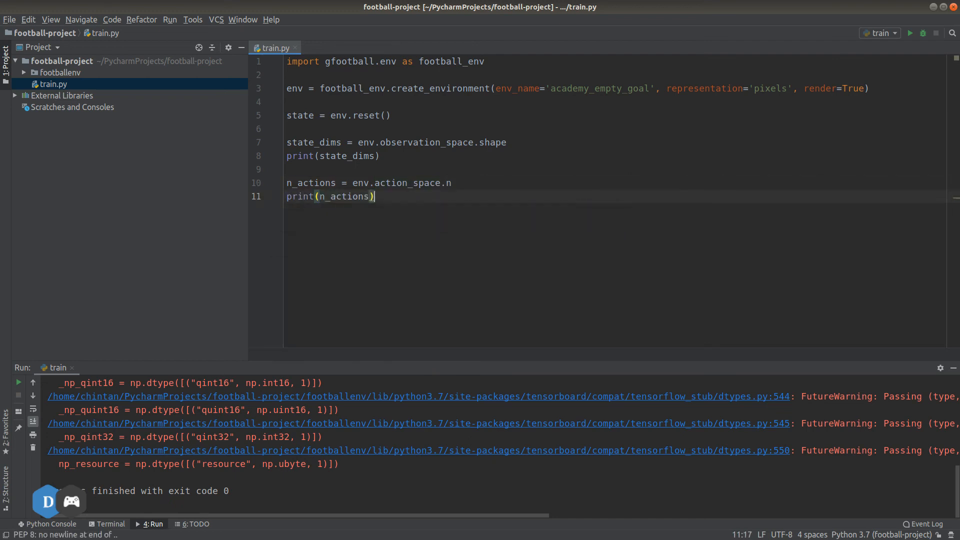
Run train.py and select the printed observation shape (72, 96, 3) in the Run panel
{"action": "key", "text": "enter"}
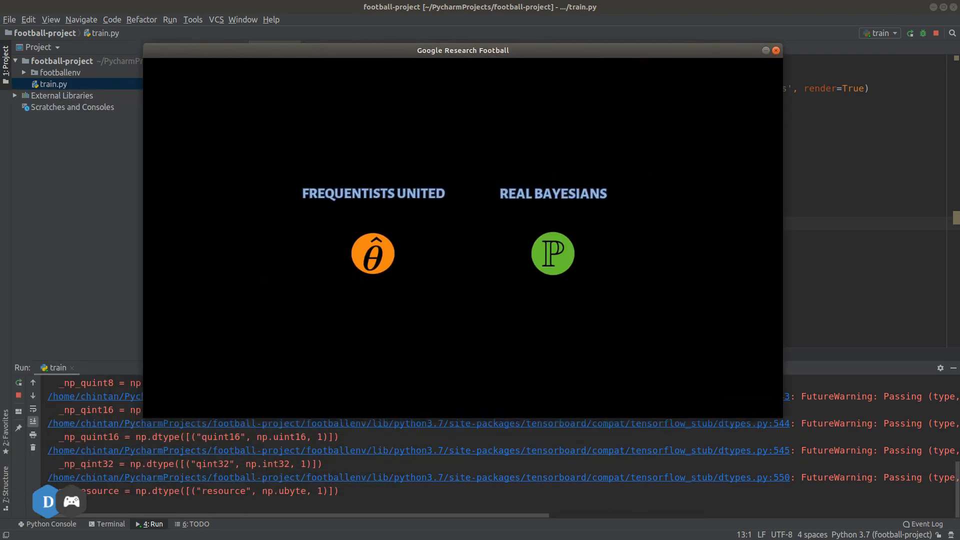
{"action": "left_click_drag", "start_coordinate": [463, 50], "coordinate": [496, 45]}
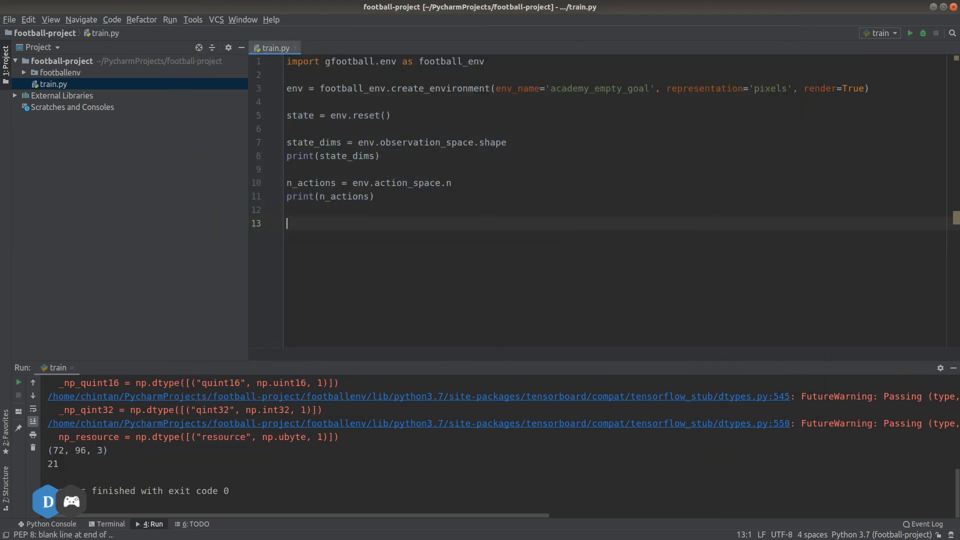
{"action": "double_click", "coordinate": [77, 450]}
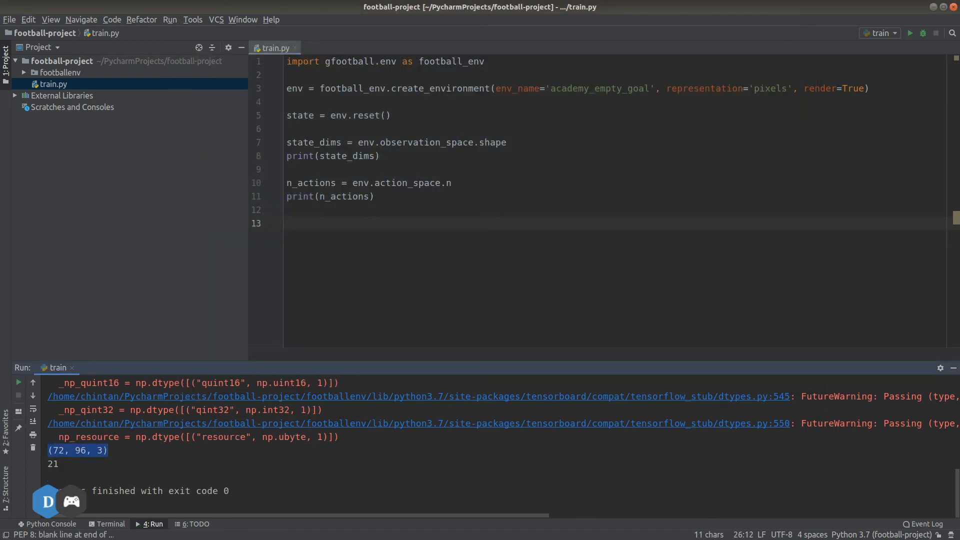